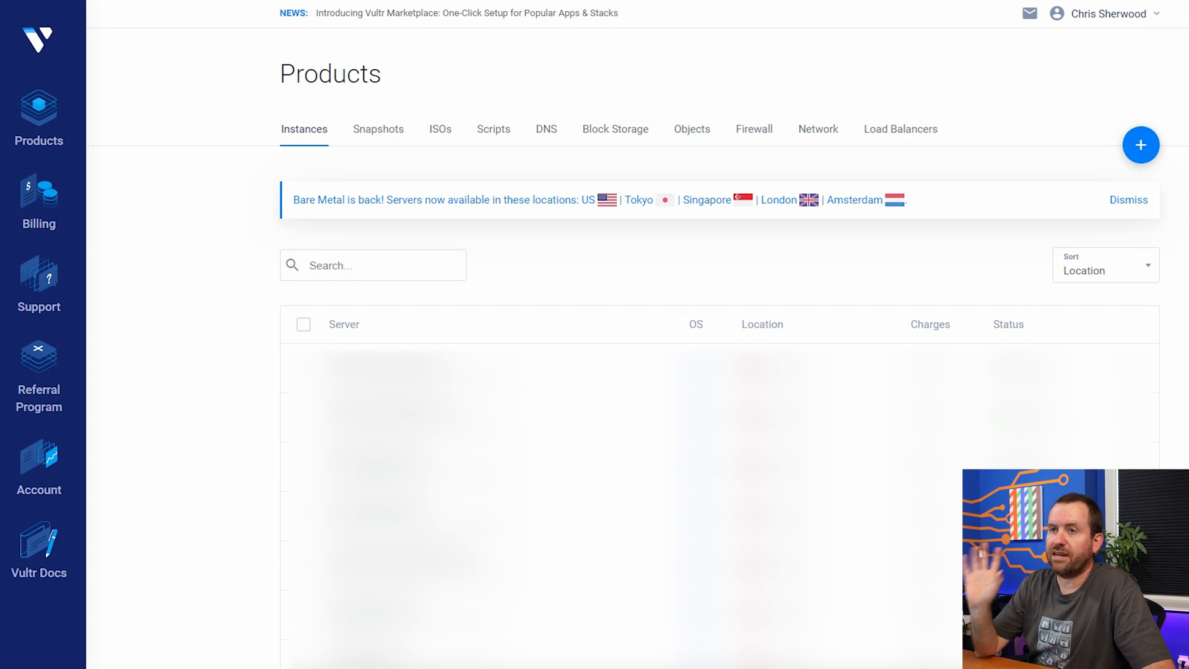
Start deploying a new Cloud Compute server and reach the Server Location grid
{"action": "left_click", "coordinate": [1141, 144]}
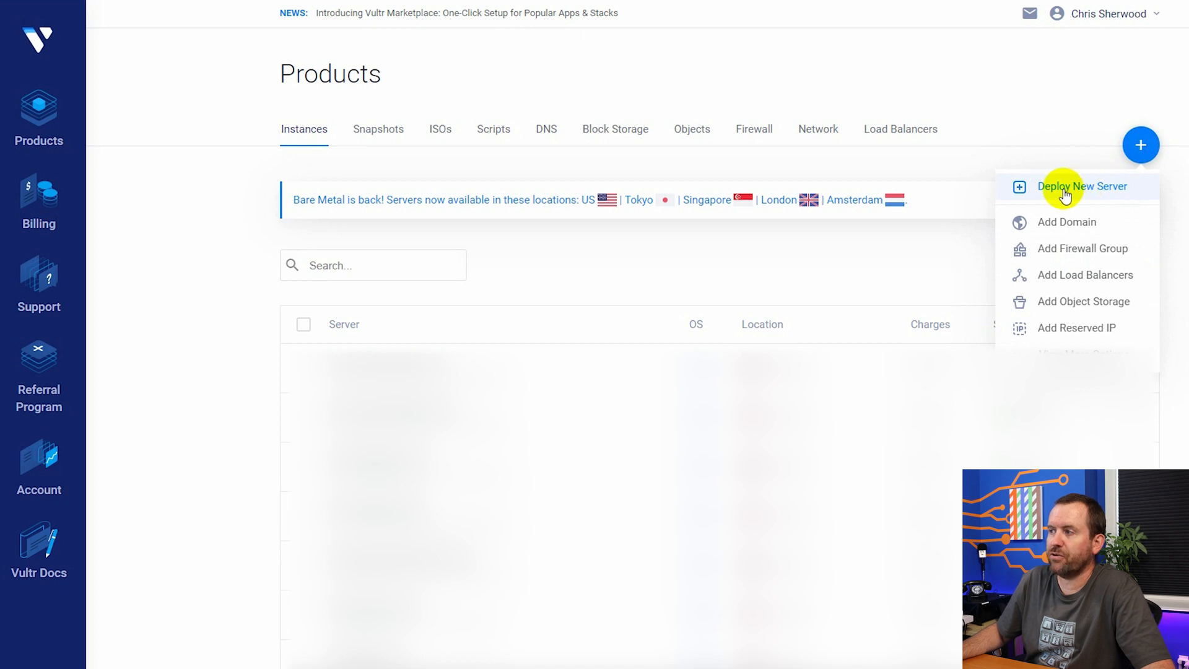
{"action": "left_click", "coordinate": [1082, 186]}
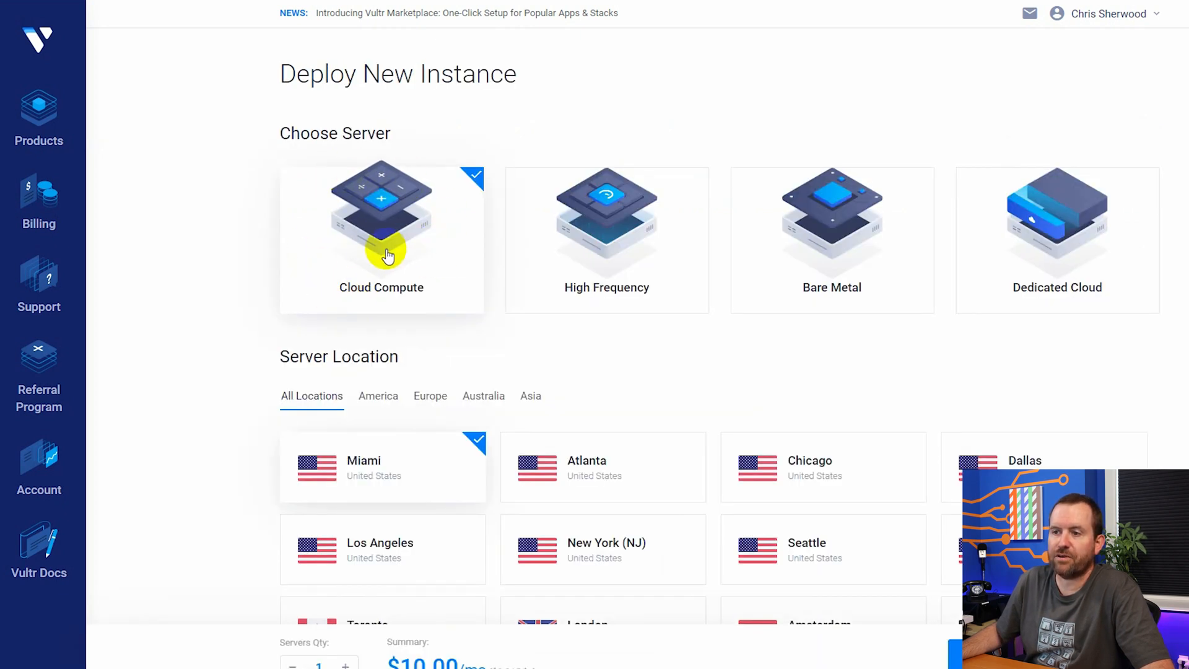
{"action": "scroll", "scroll_direction": "down", "scroll_amount": 3}
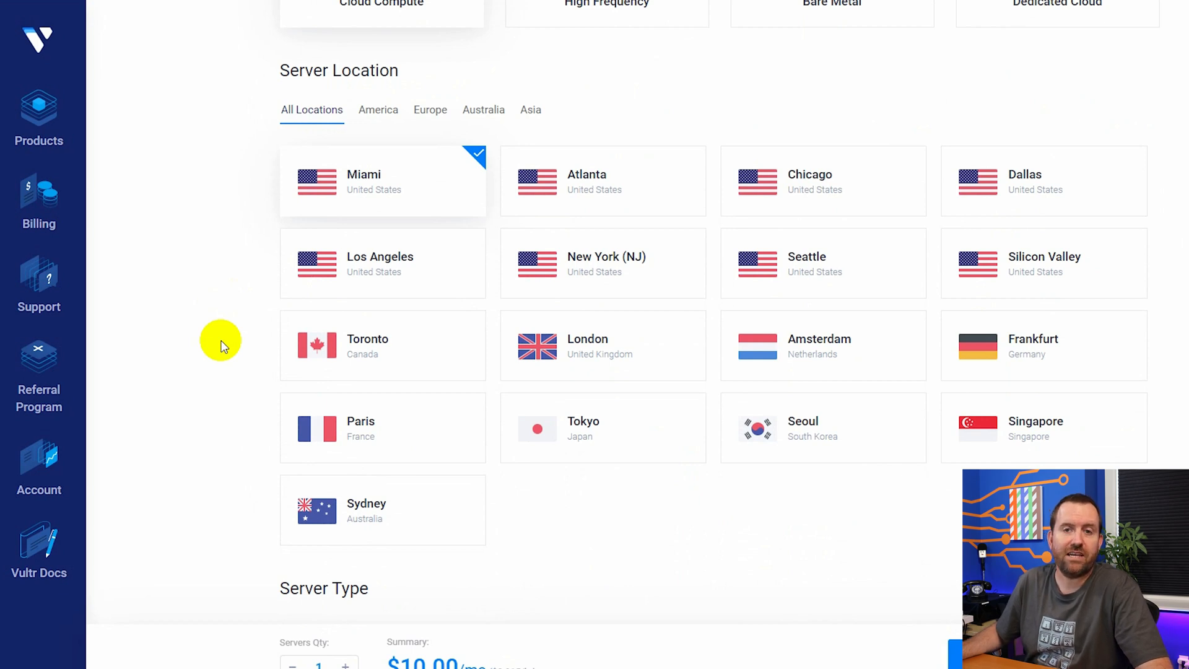
{"action": "mouse_move", "coordinate": [808, 261]}
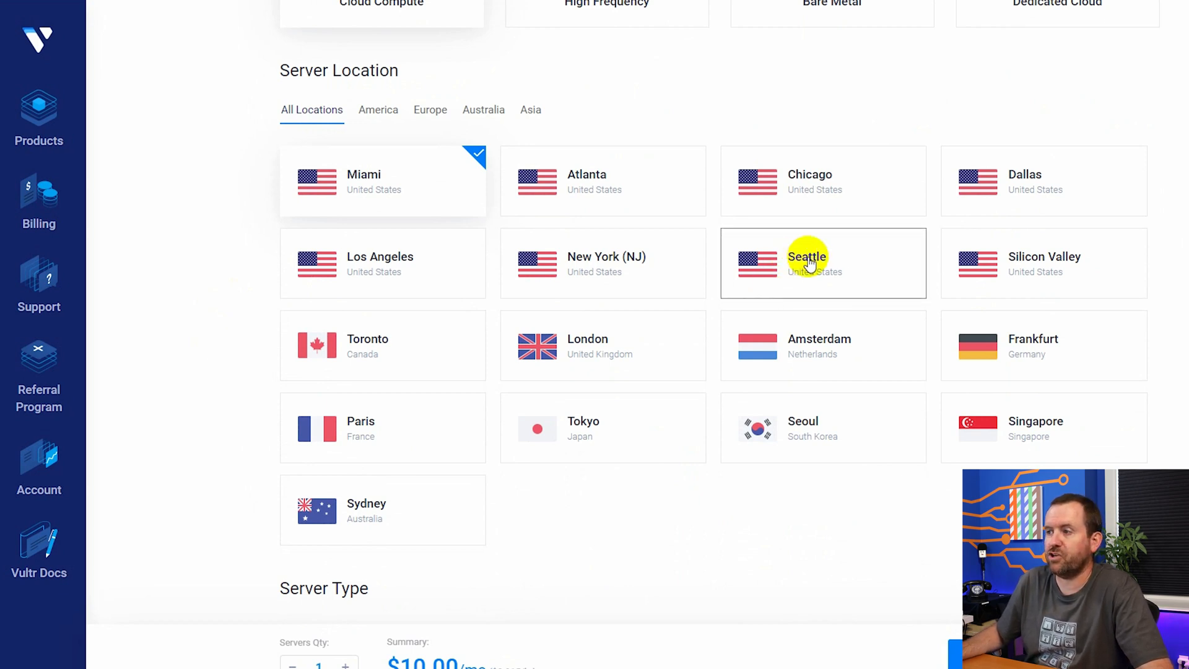
{"action": "scroll", "scroll_direction": "down", "scroll_amount": 3}
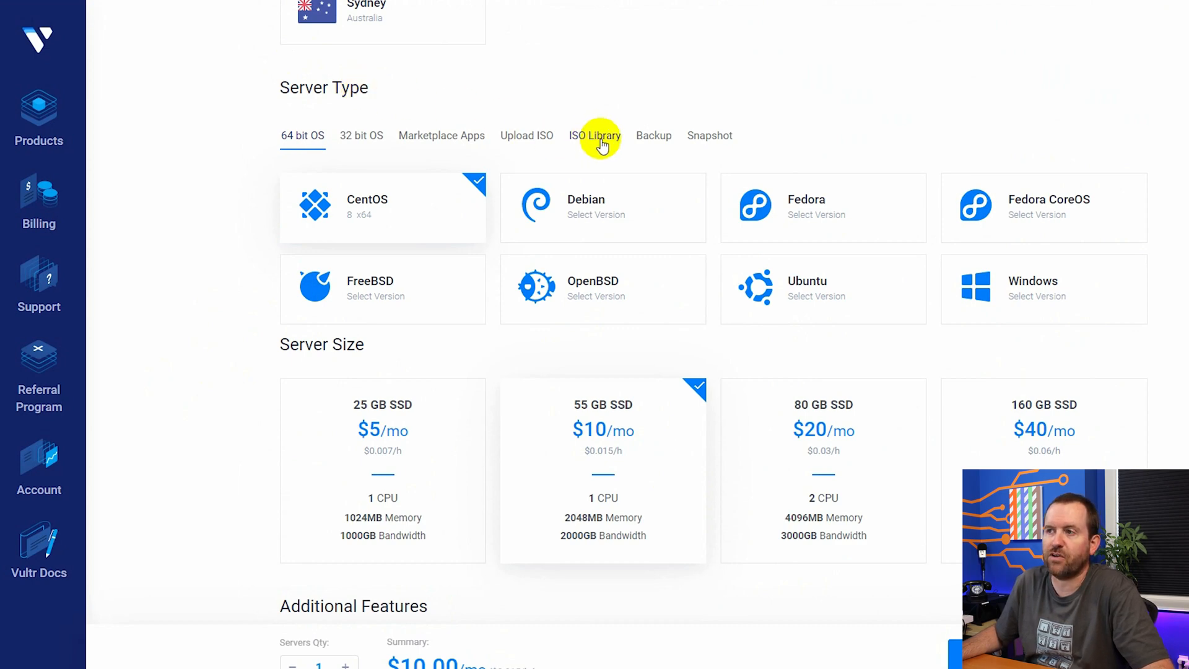
Choose the FreePBX SNG7-FPBX-64bit-2011-5 image from the ISO Library as the server type
{"action": "left_click", "coordinate": [595, 135]}
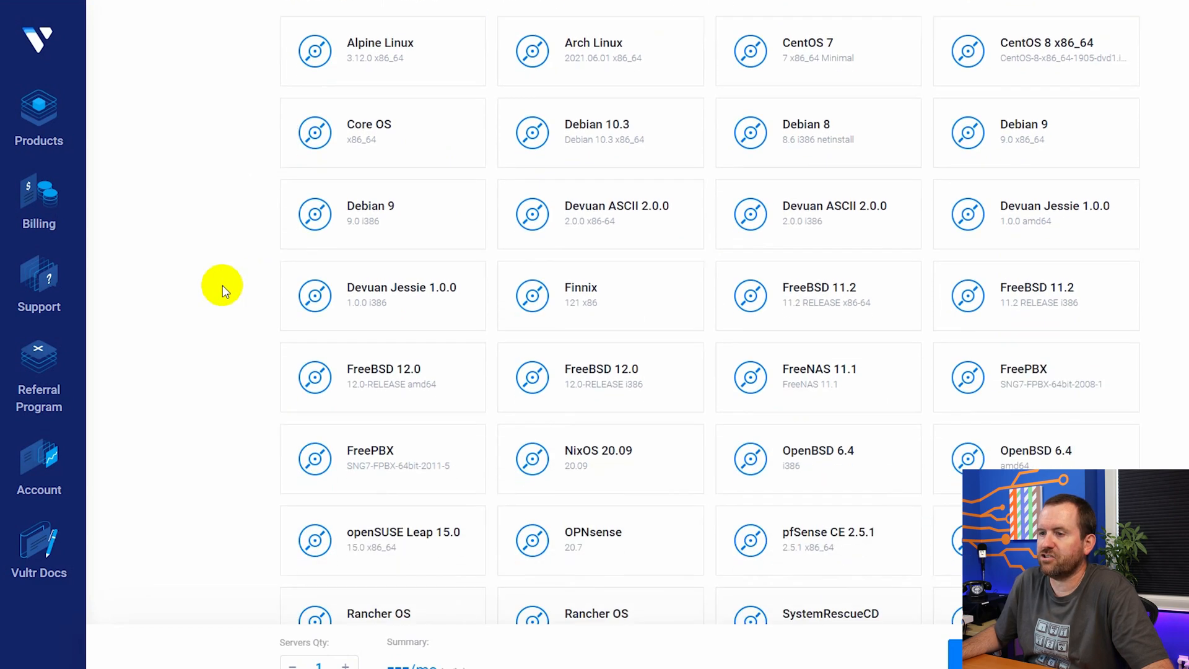
{"action": "scroll", "scroll_direction": "down", "scroll_amount": 3}
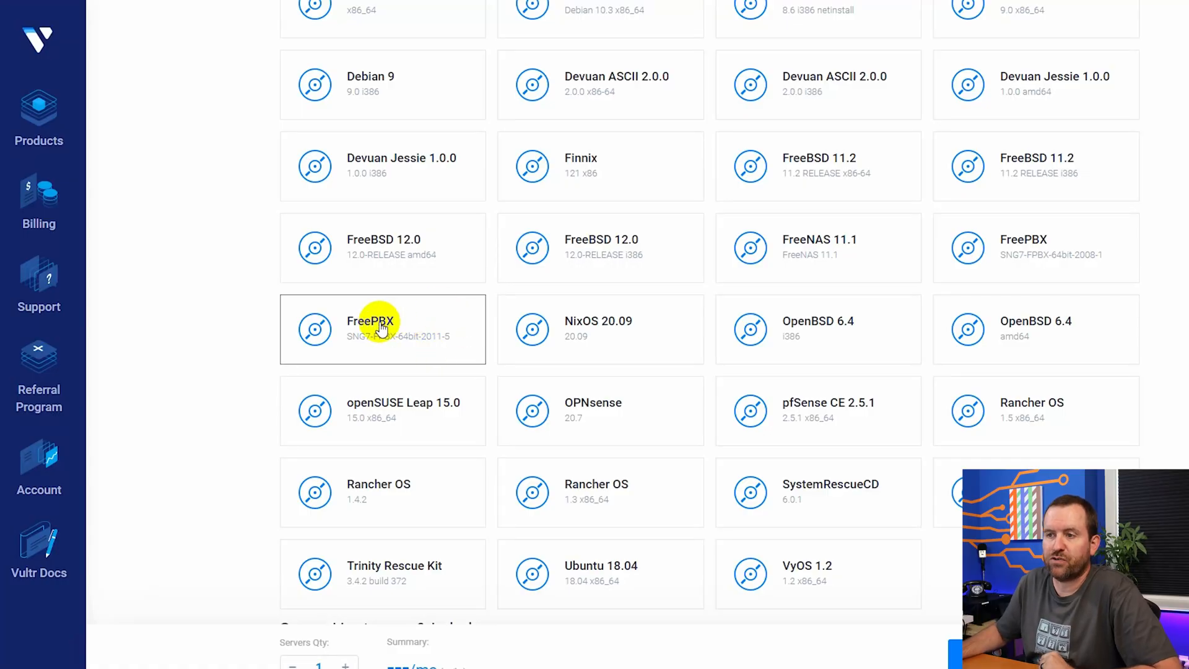
{"action": "left_click", "coordinate": [375, 330]}
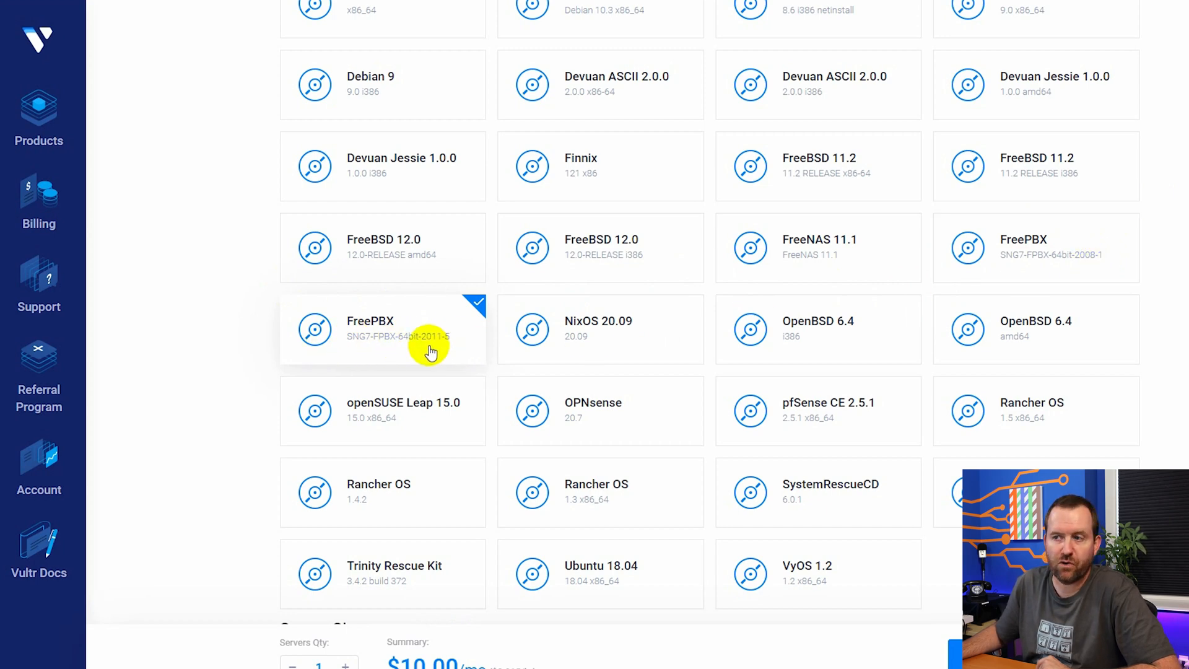
{"action": "mouse_move", "coordinate": [232, 439]}
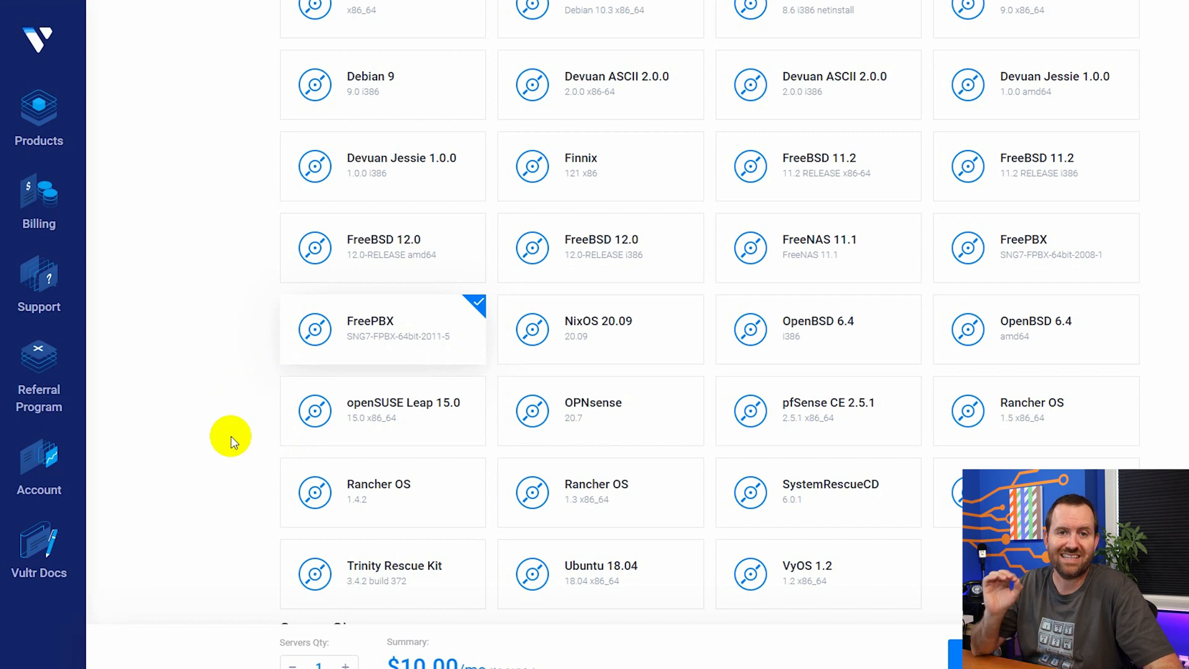
{"action": "scroll", "scroll_direction": "down", "scroll_amount": 3}
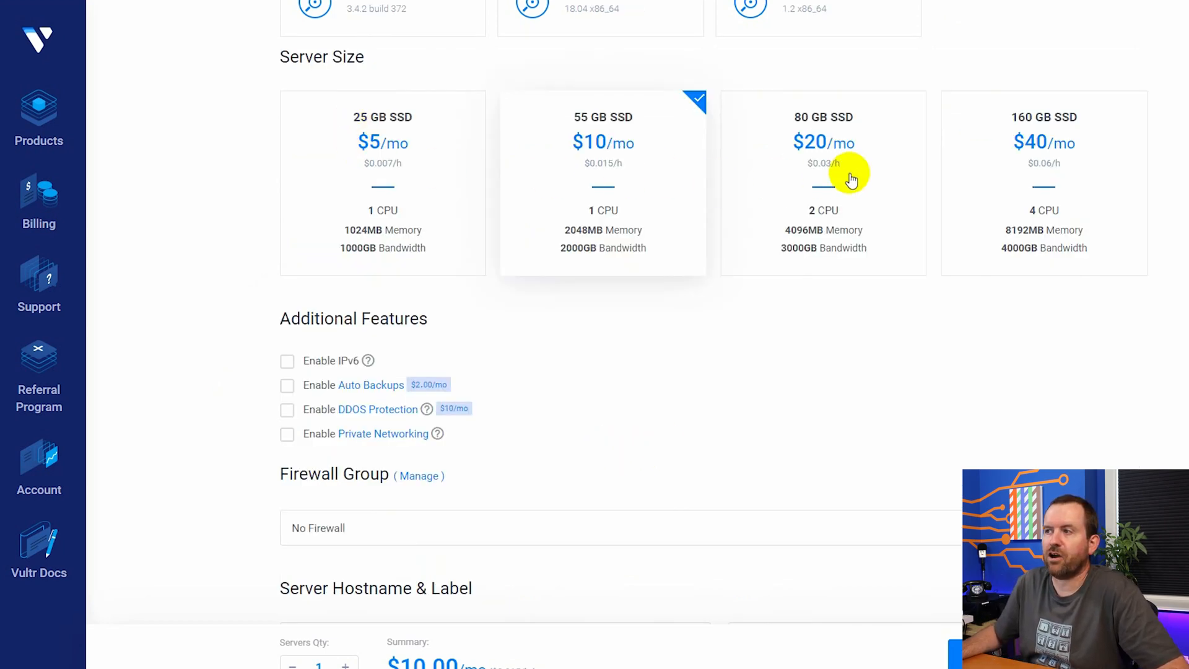
{"action": "mouse_move", "coordinate": [676, 401]}
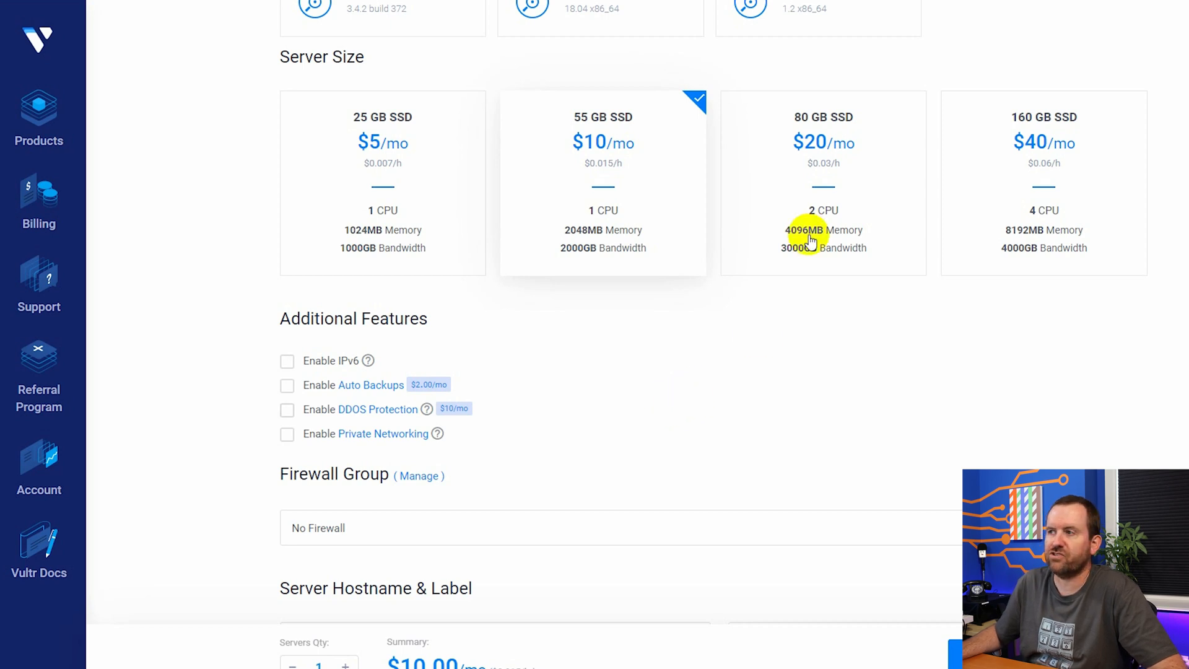
{"action": "left_click", "coordinate": [822, 183]}
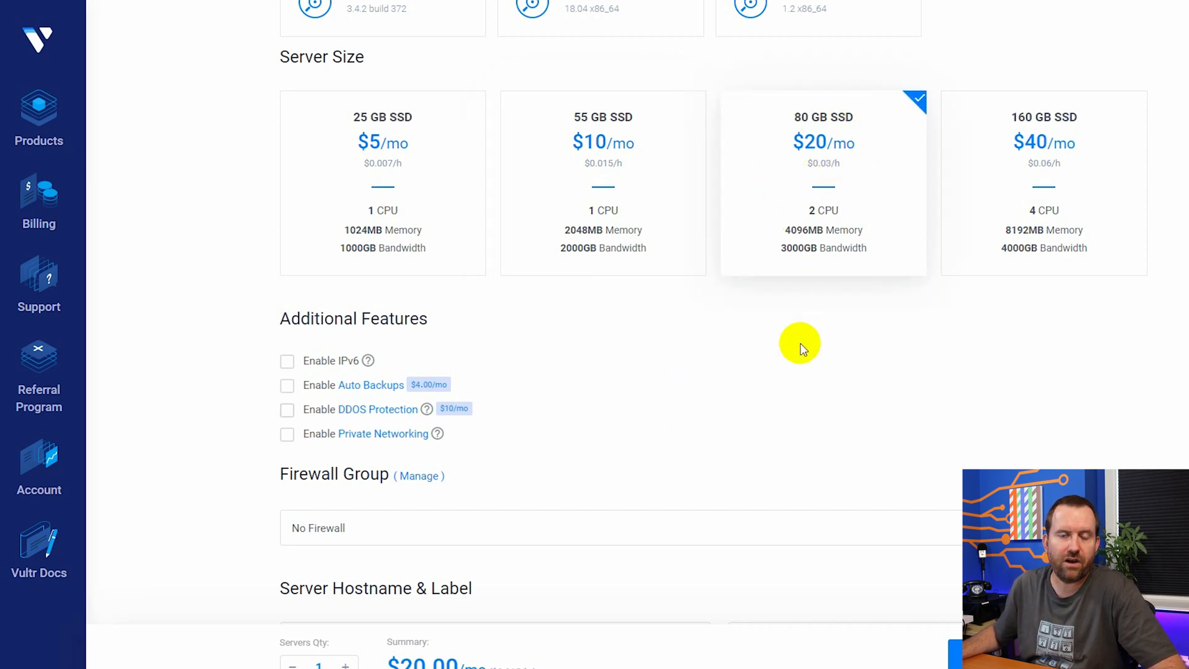
{"action": "mouse_move", "coordinate": [802, 336]}
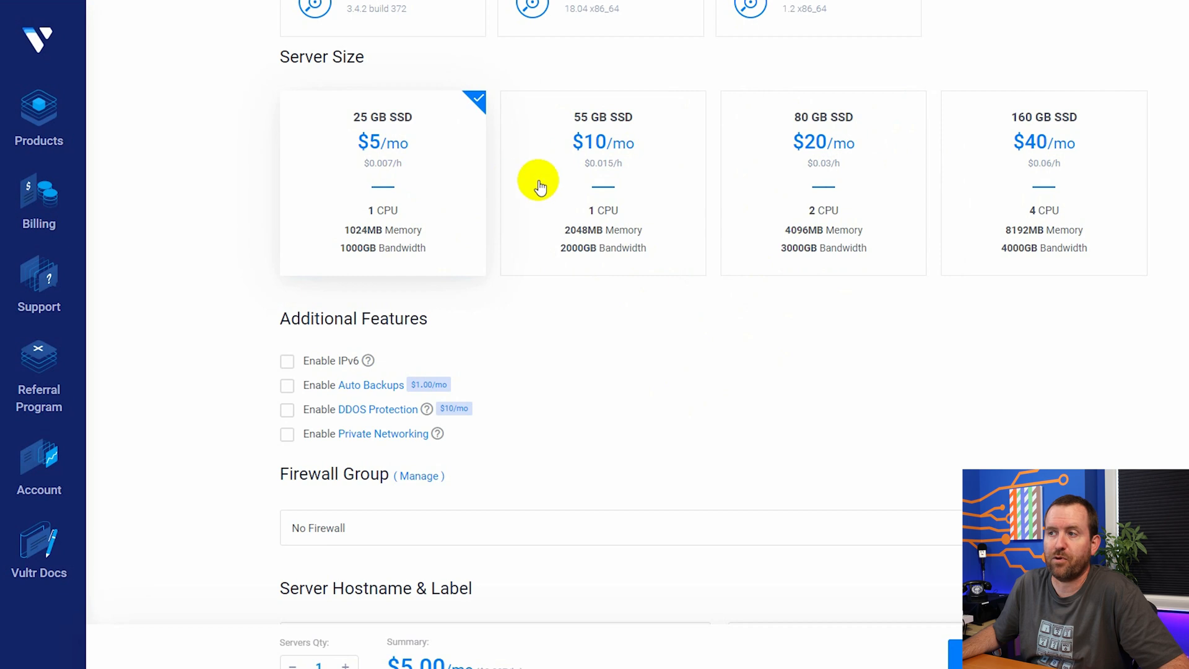
{"action": "left_click", "coordinate": [540, 184]}
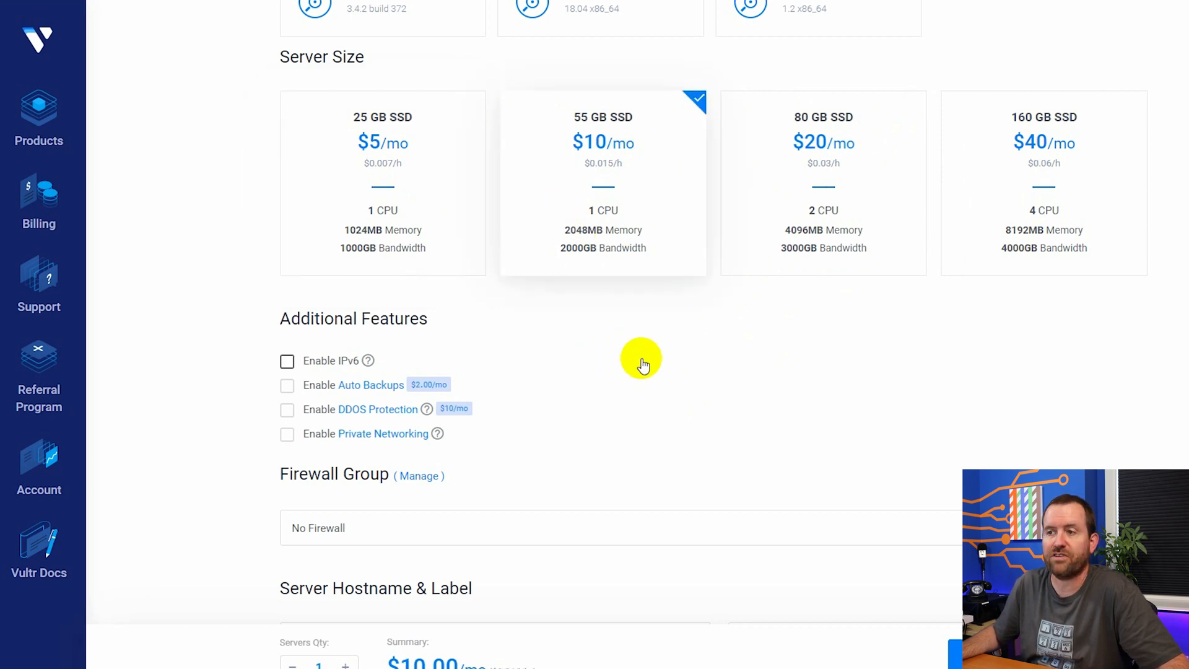
{"action": "mouse_move", "coordinate": [565, 213]}
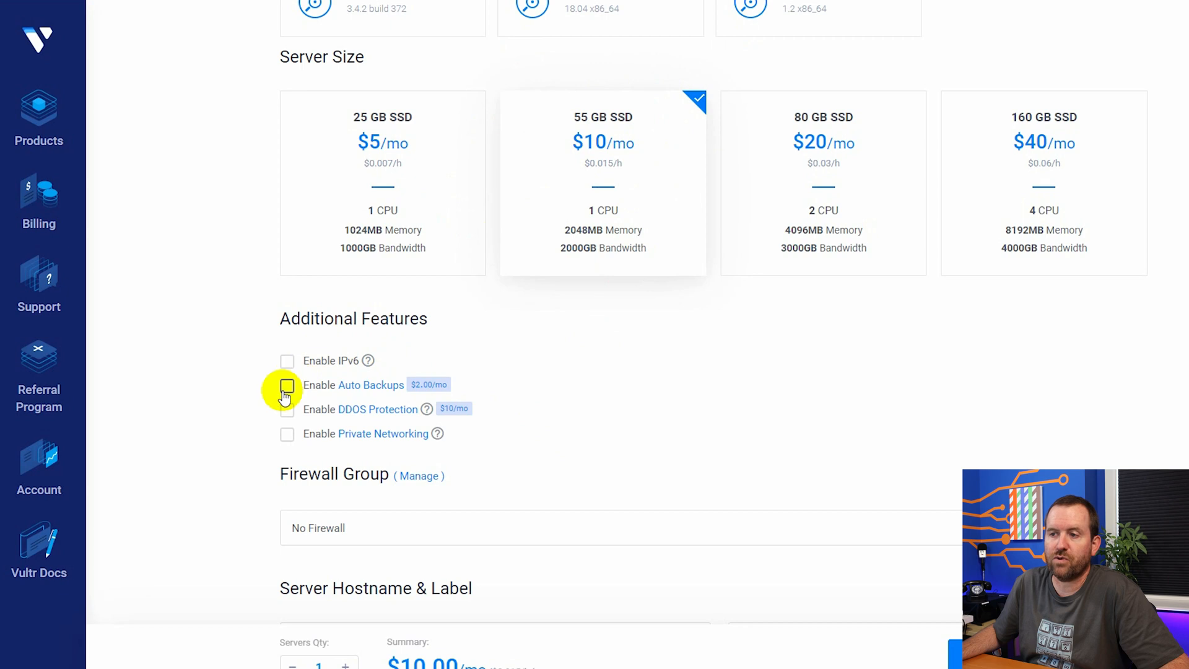
{"action": "left_click", "coordinate": [287, 385]}
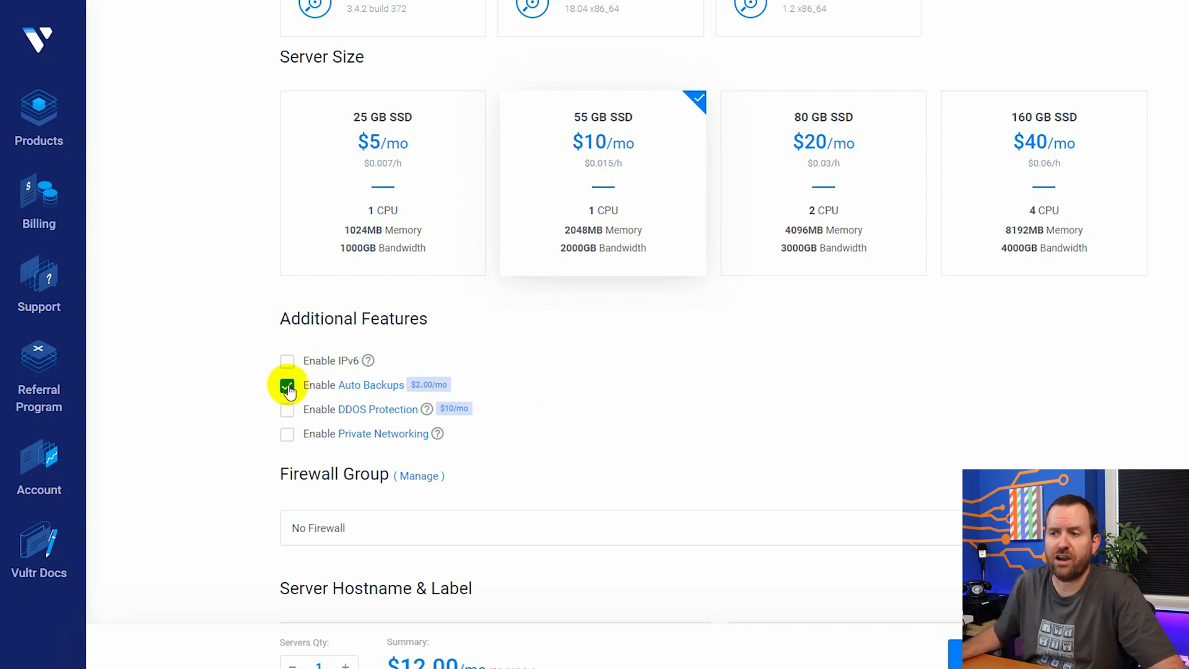
{"action": "left_click", "coordinate": [287, 384]}
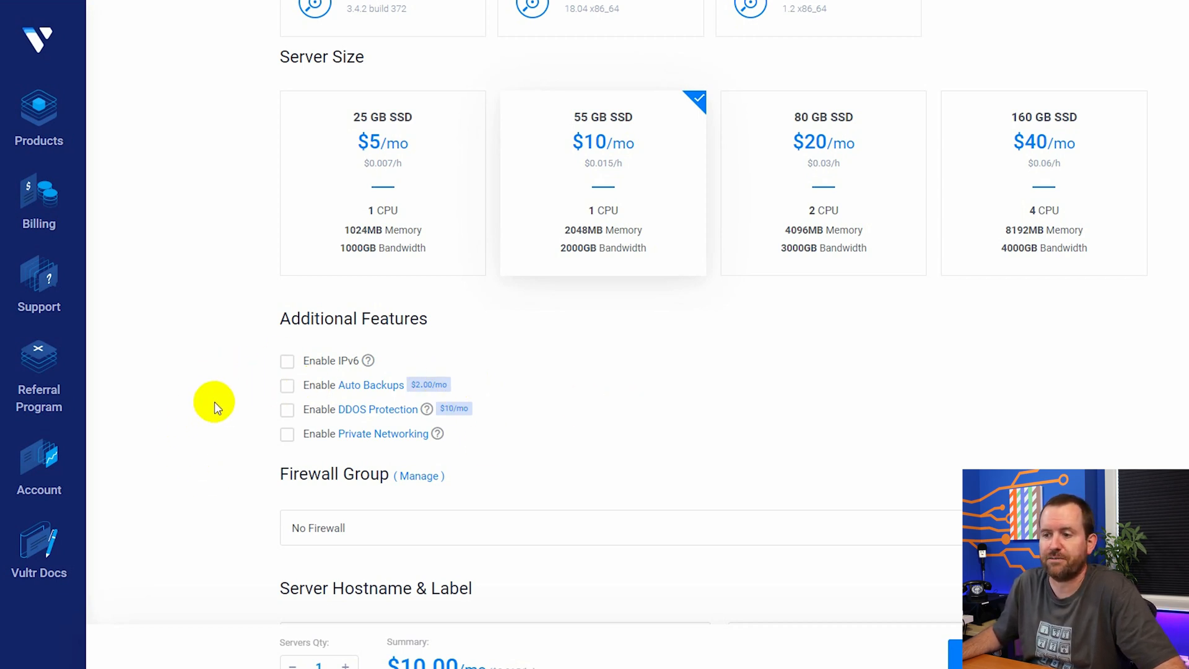
Enter testpbx.crosstalksip.com as the server hostname for deployment
{"action": "scroll", "scroll_direction": "down", "scroll_amount": 3}
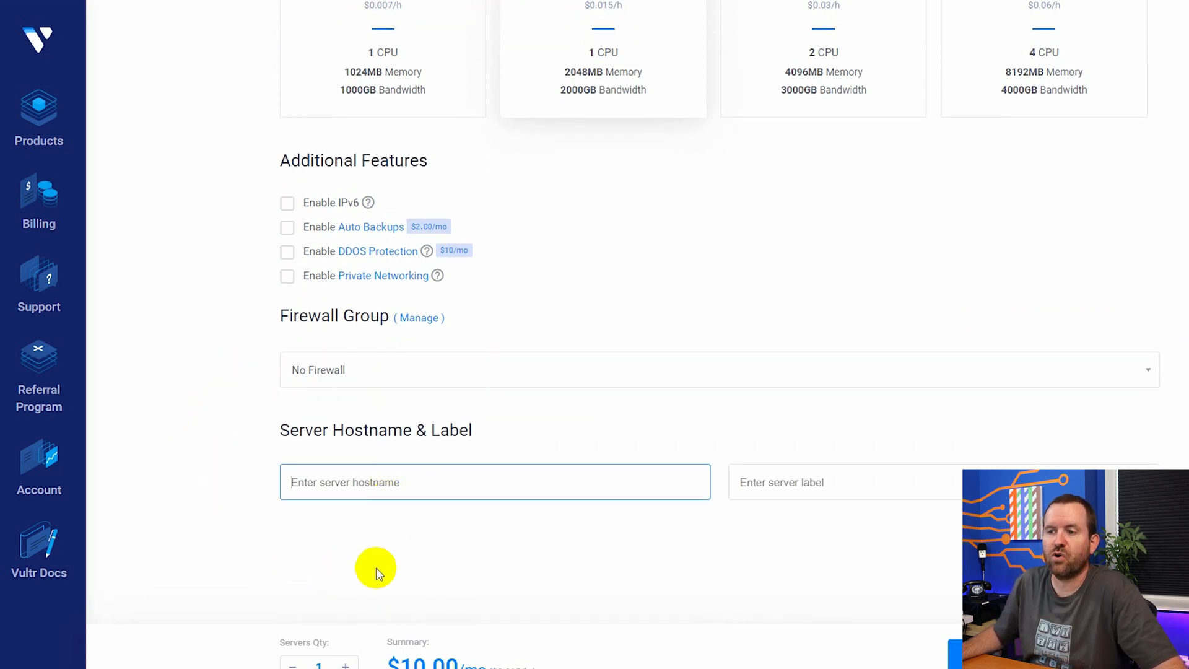
{"action": "mouse_move", "coordinate": [379, 567]}
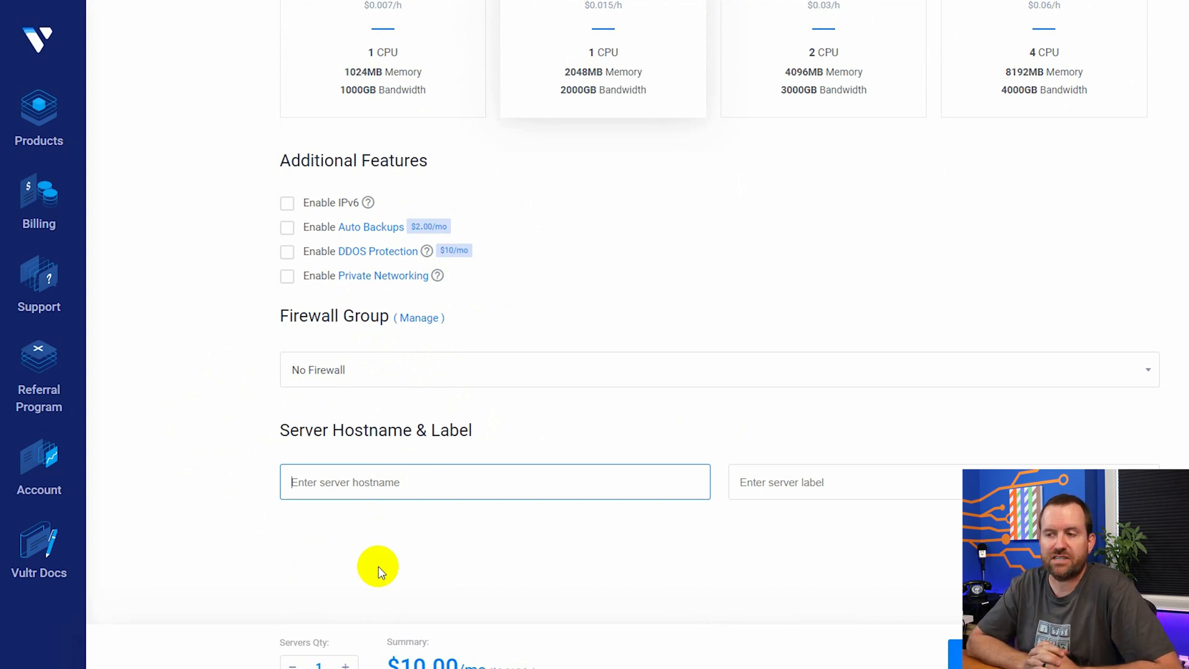
{"action": "type", "text": "t"}
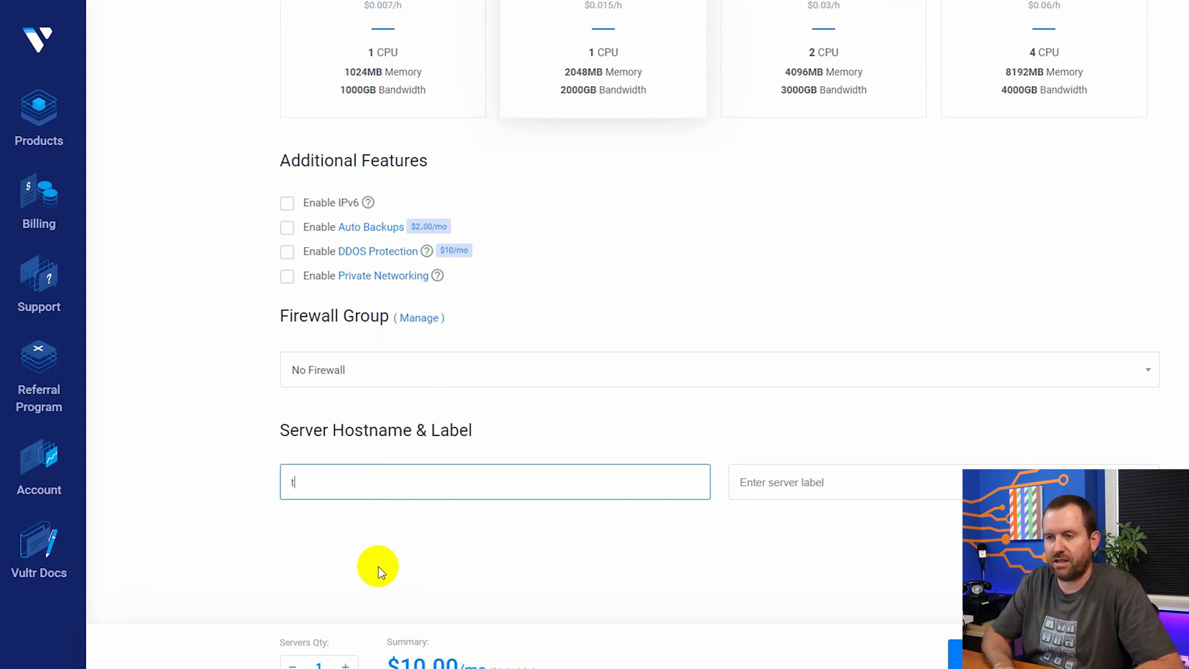
{"action": "type", "text": "testpbx.crossta"}
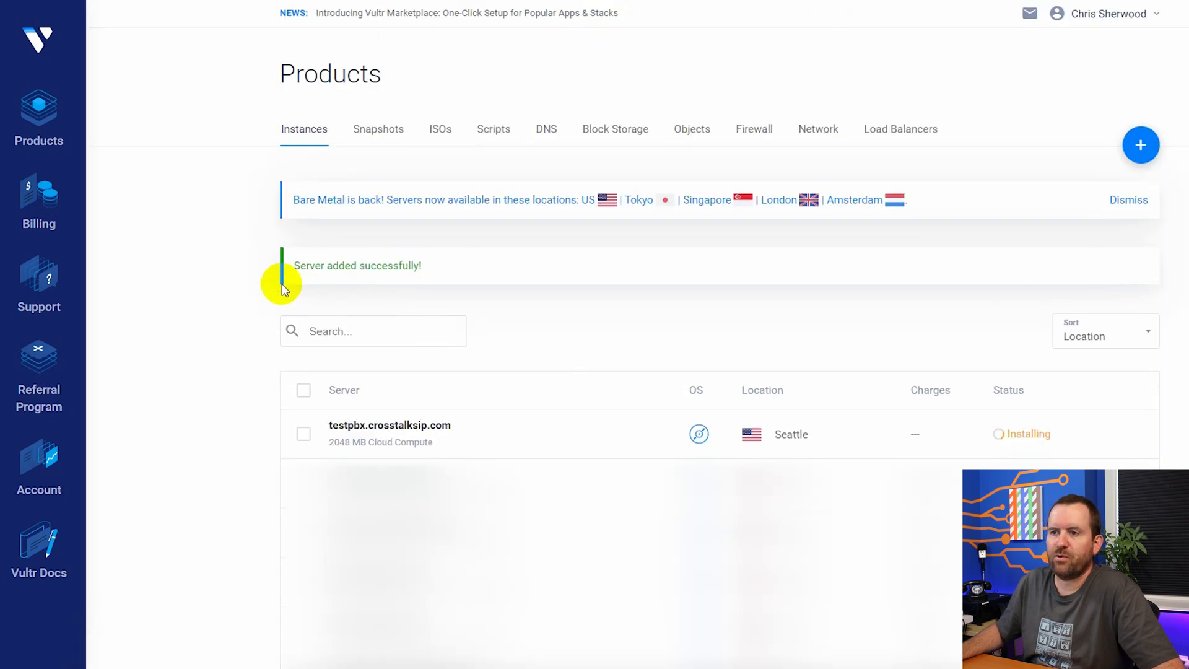
{"action": "mouse_move", "coordinate": [287, 357]}
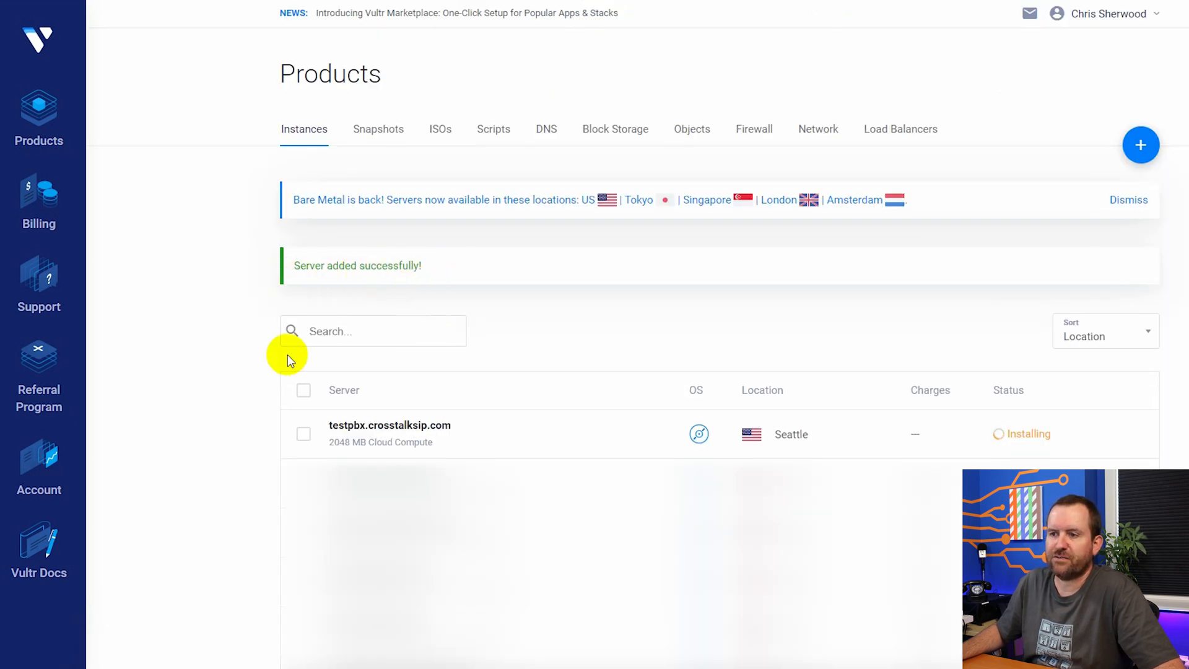
{"action": "mouse_move", "coordinate": [260, 437]}
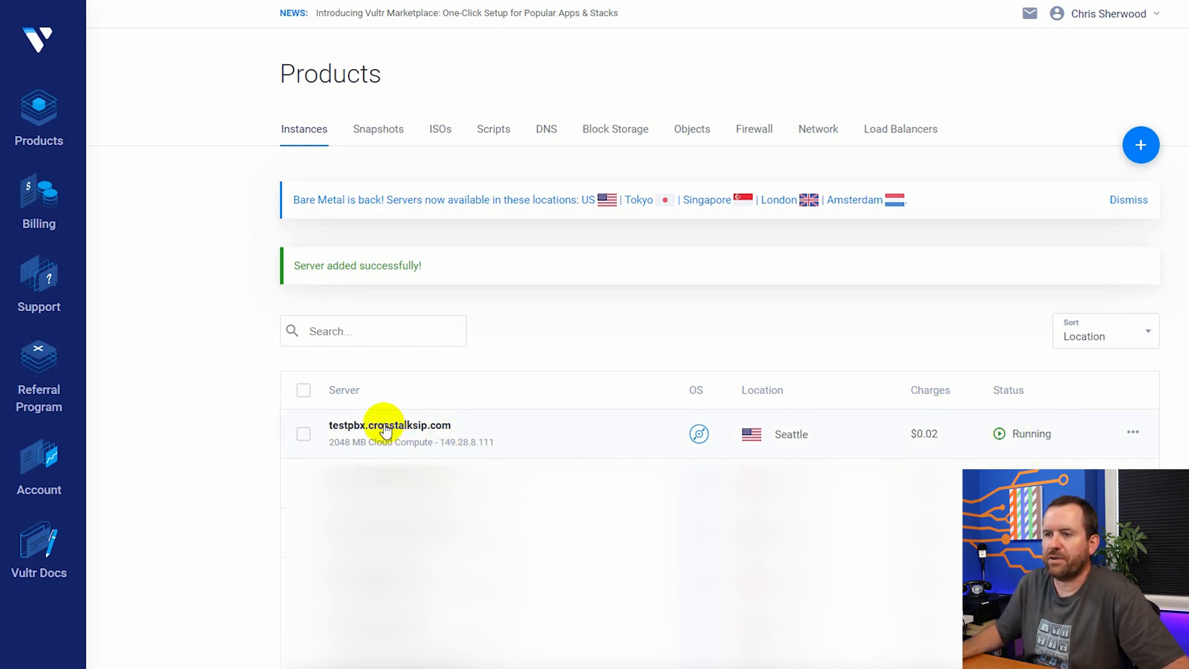
{"action": "left_click", "coordinate": [389, 425]}
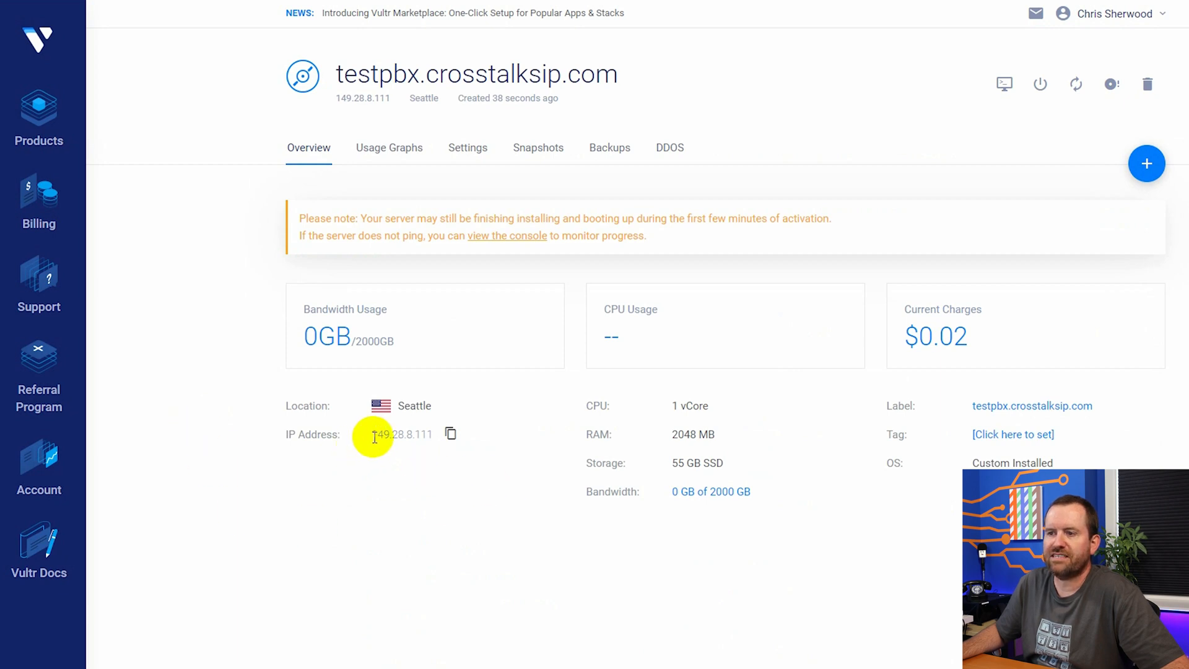
{"action": "double_click", "coordinate": [402, 435]}
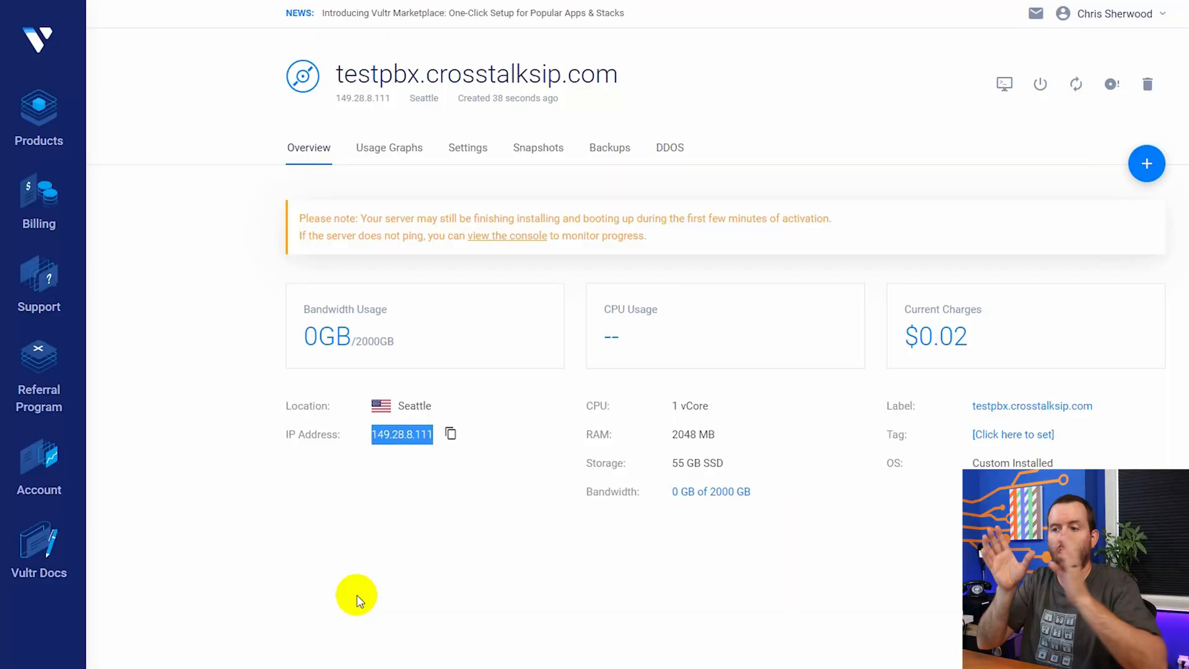
{"action": "double_click", "coordinate": [401, 435]}
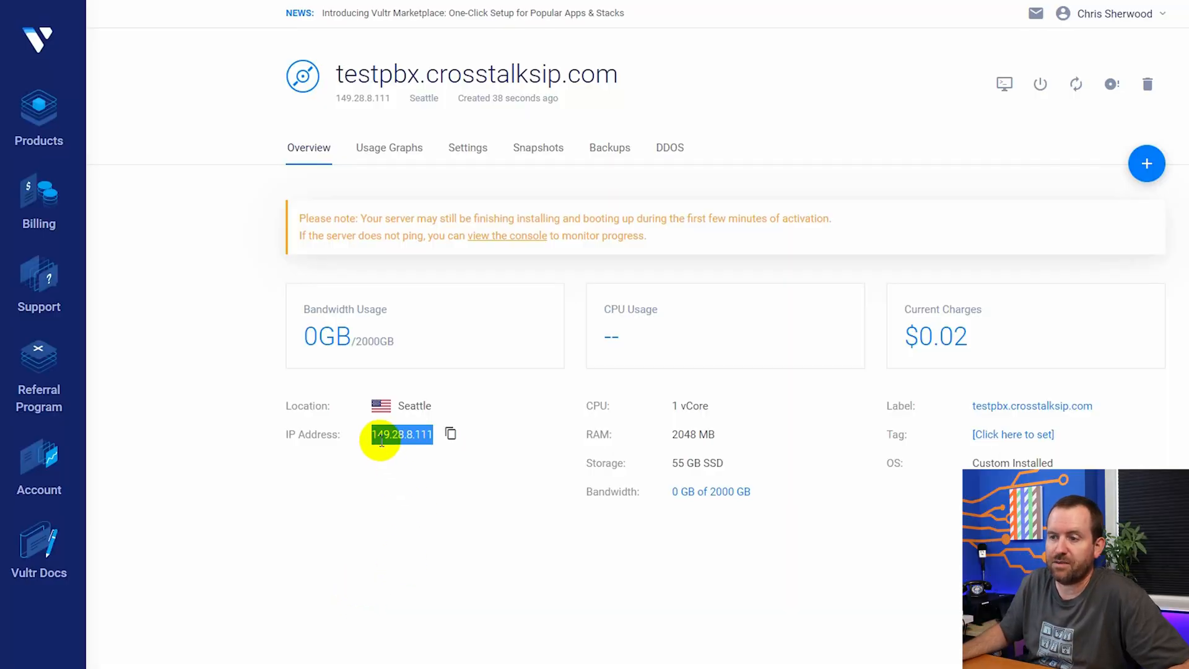
{"action": "mouse_move", "coordinate": [398, 450]}
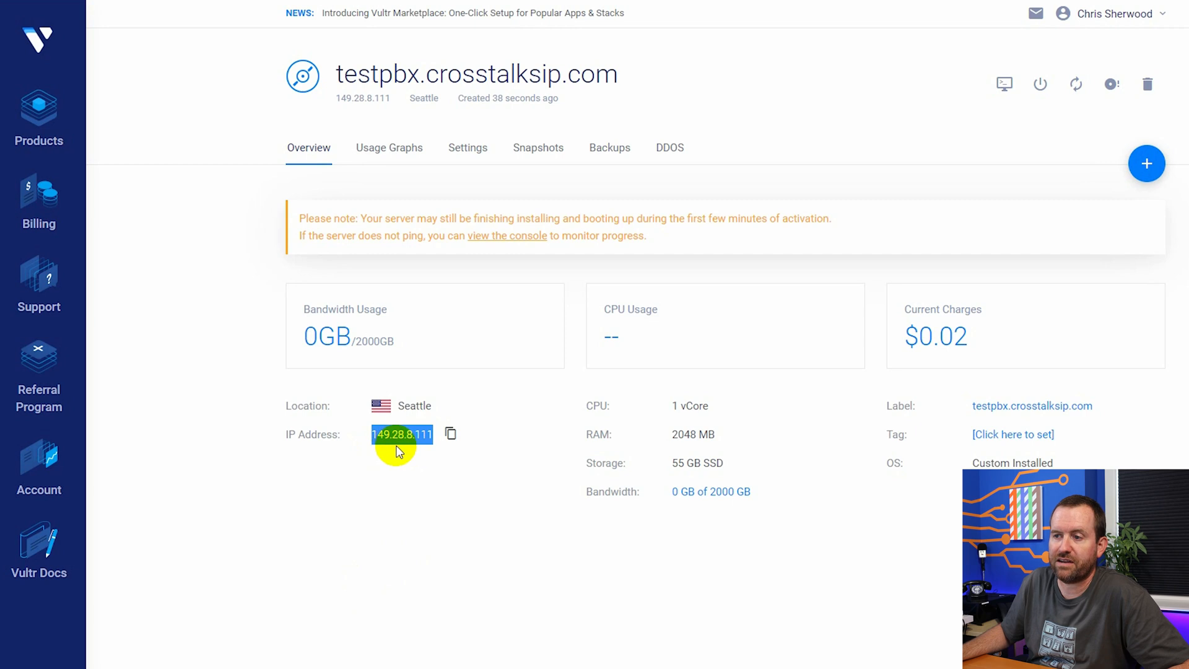
{"action": "mouse_move", "coordinate": [311, 548]}
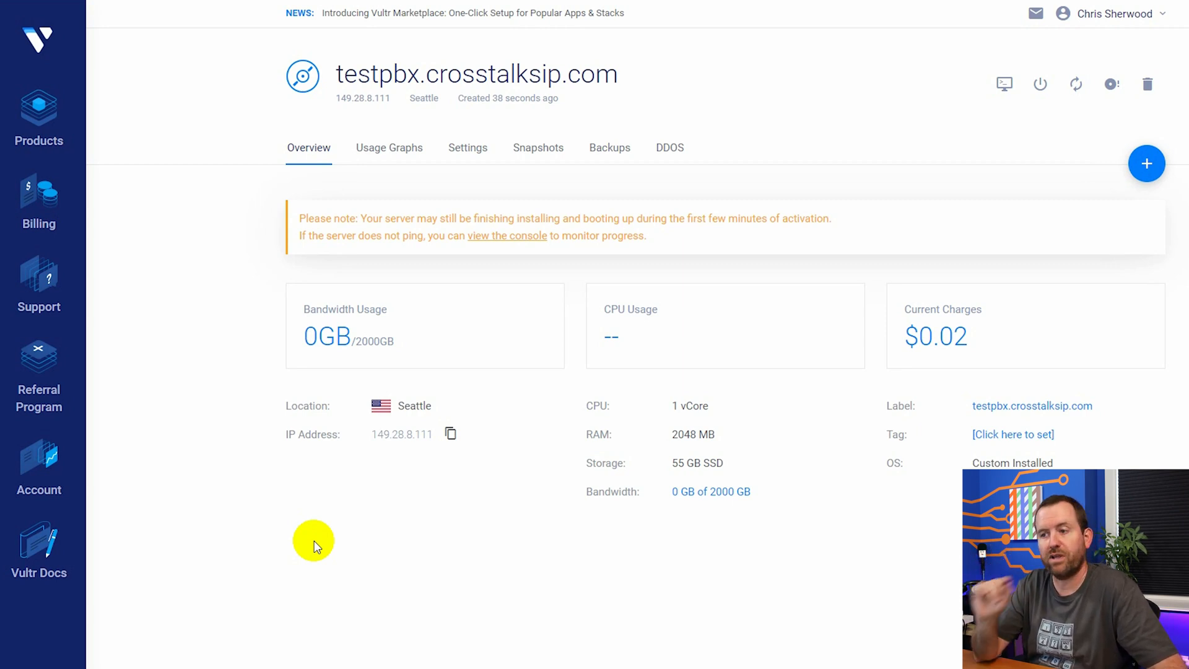
{"action": "mouse_move", "coordinate": [394, 575]}
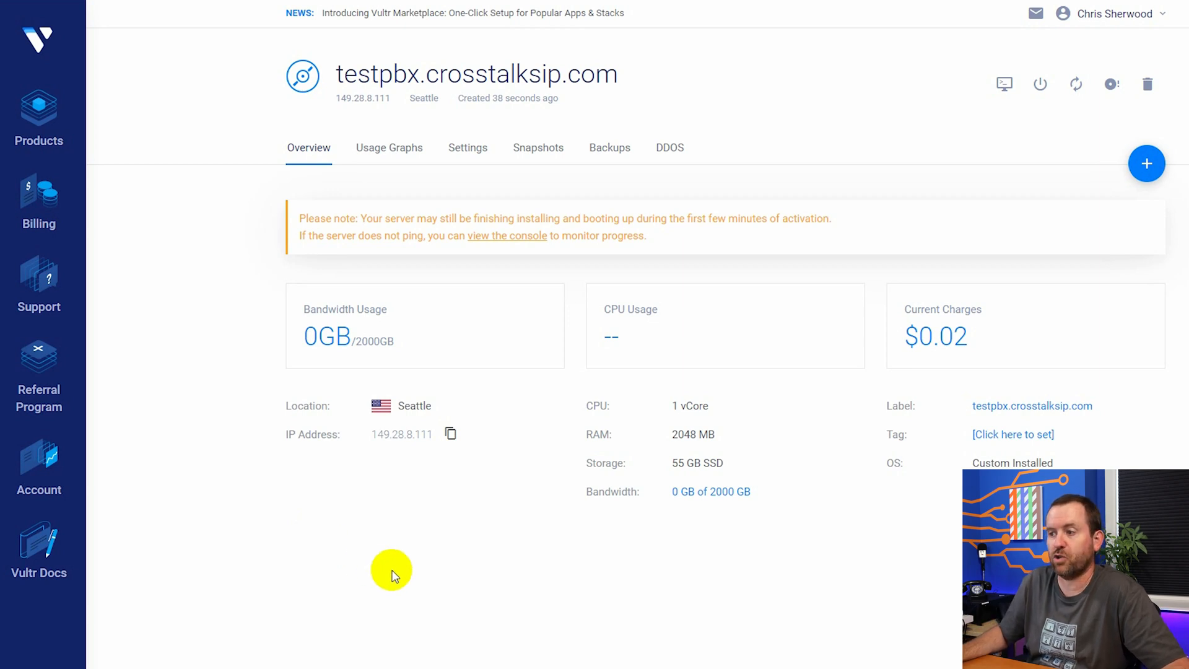
{"action": "mouse_move", "coordinate": [500, 588]}
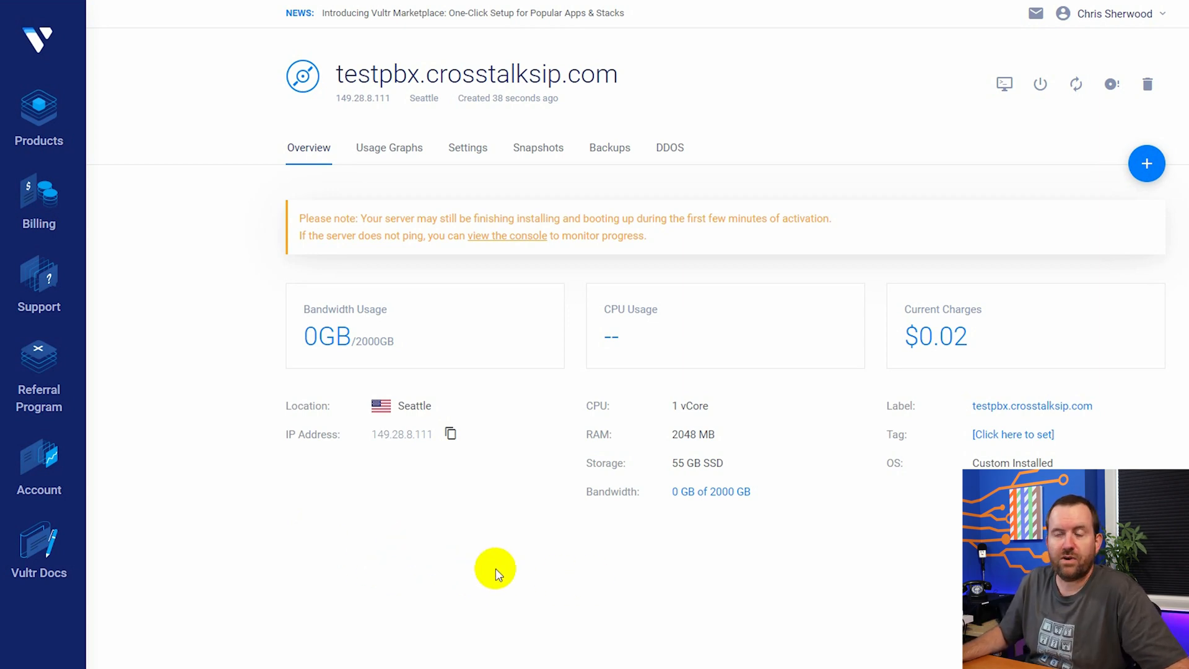
{"action": "mouse_move", "coordinate": [1005, 84]}
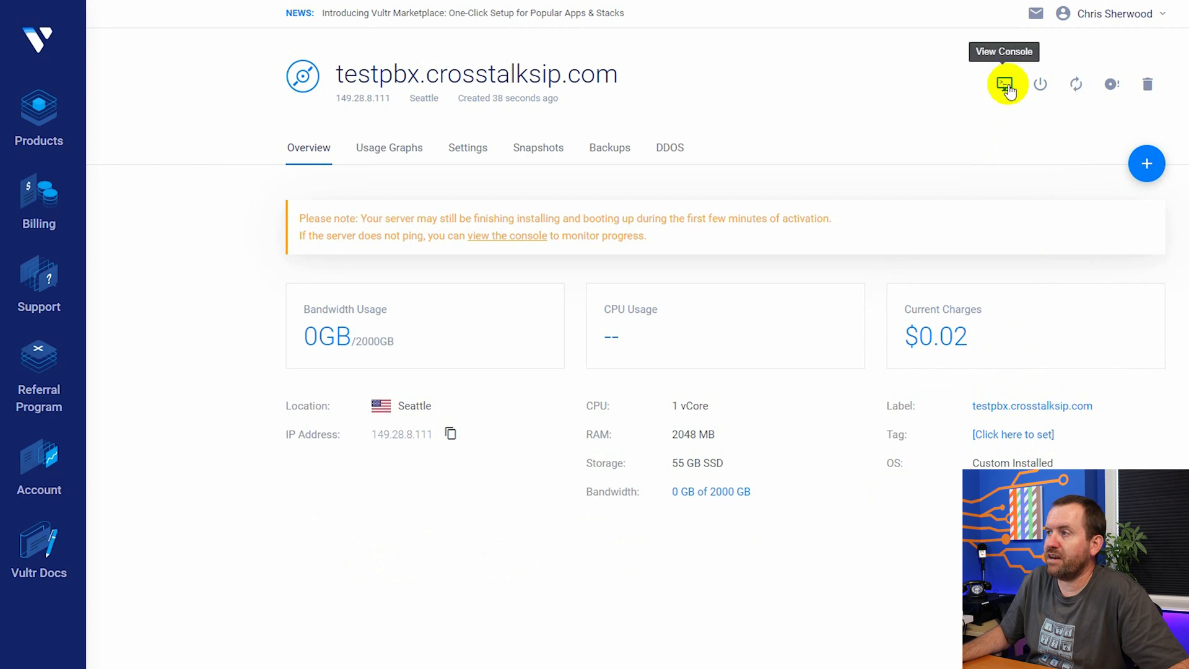
View the server's noVNC console showing the SangomaOS FreePBX 15 boot menu
{"action": "left_click", "coordinate": [1005, 84]}
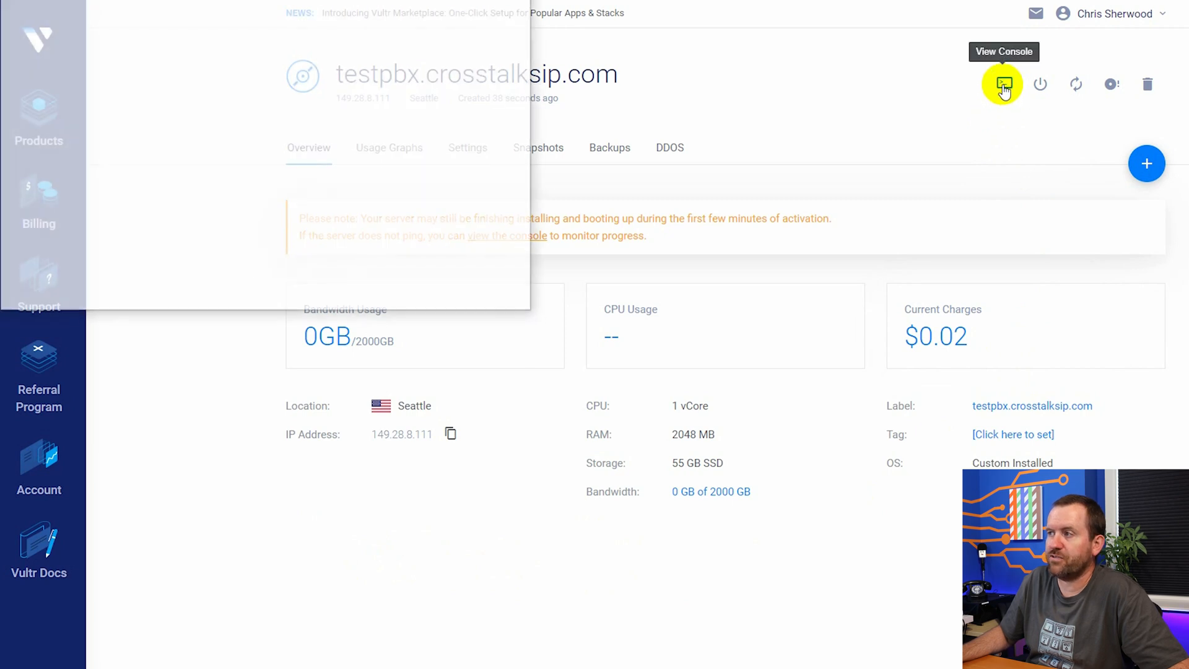
{"action": "left_click", "coordinate": [1003, 85]}
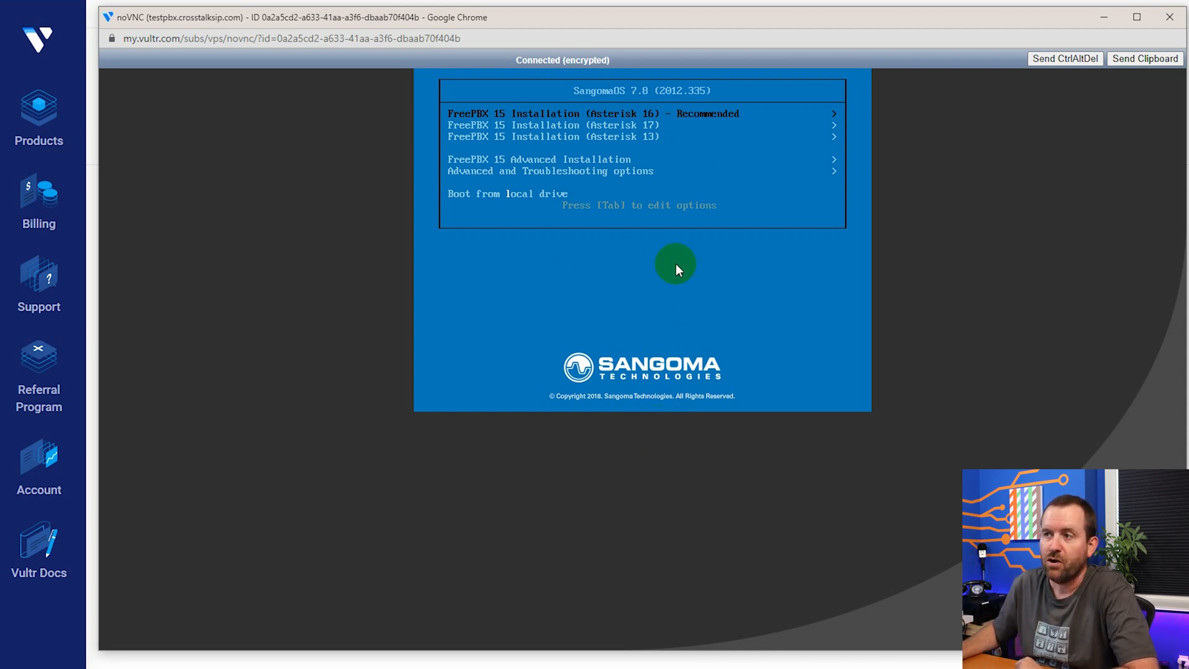
{"action": "mouse_move", "coordinate": [587, 355]}
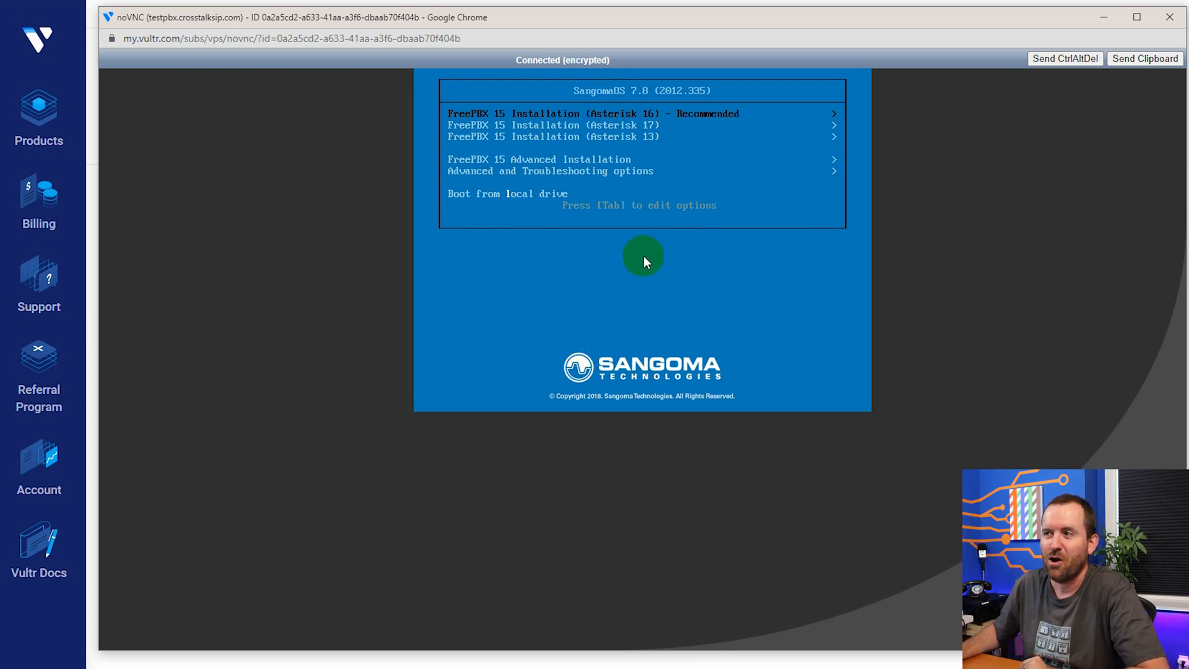
{"action": "mouse_move", "coordinate": [594, 33]}
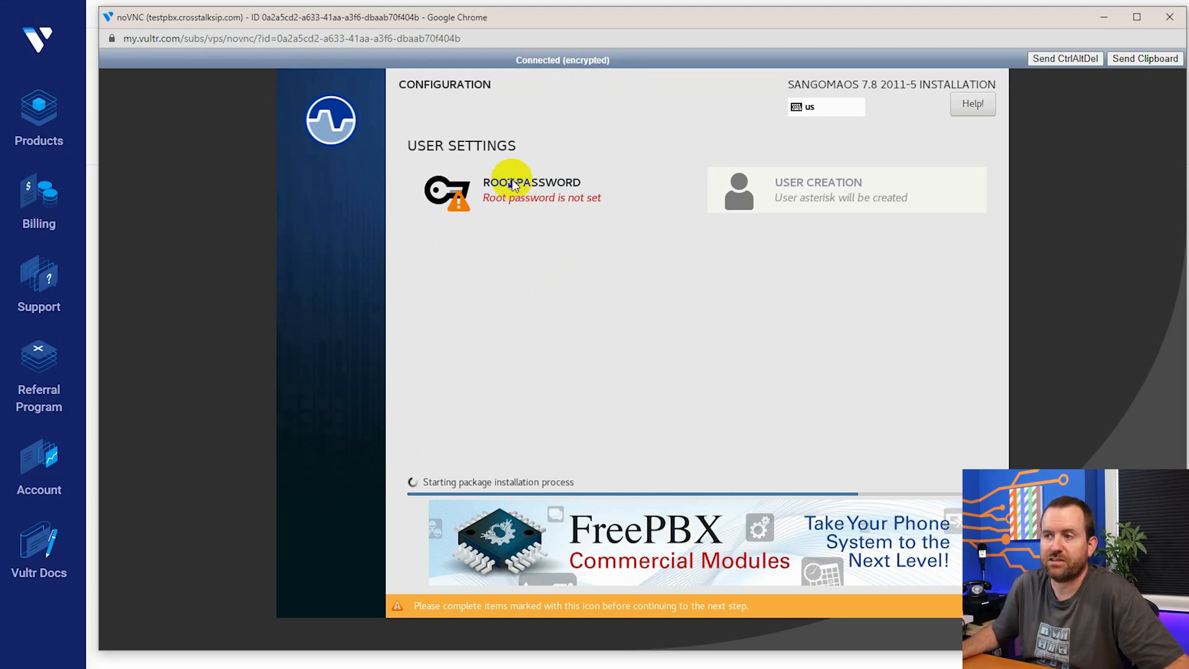
Set the installer's root password with a matching Strong confirmation and finish with Done
{"action": "left_click", "coordinate": [528, 186]}
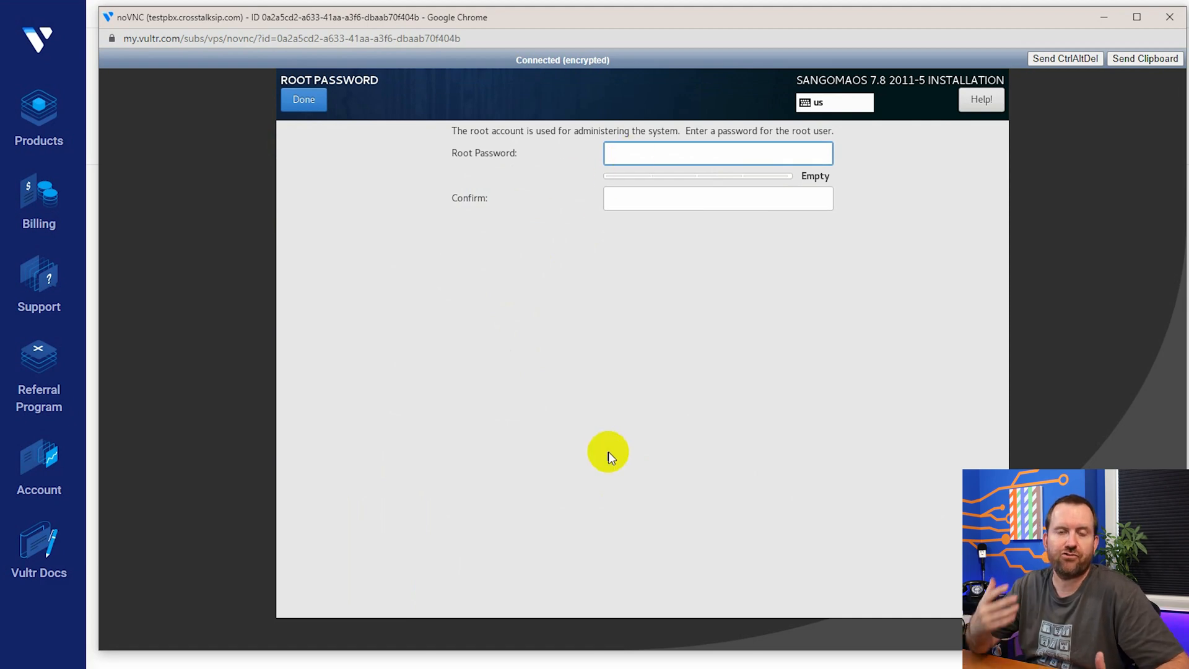
{"action": "left_click", "coordinate": [718, 153]}
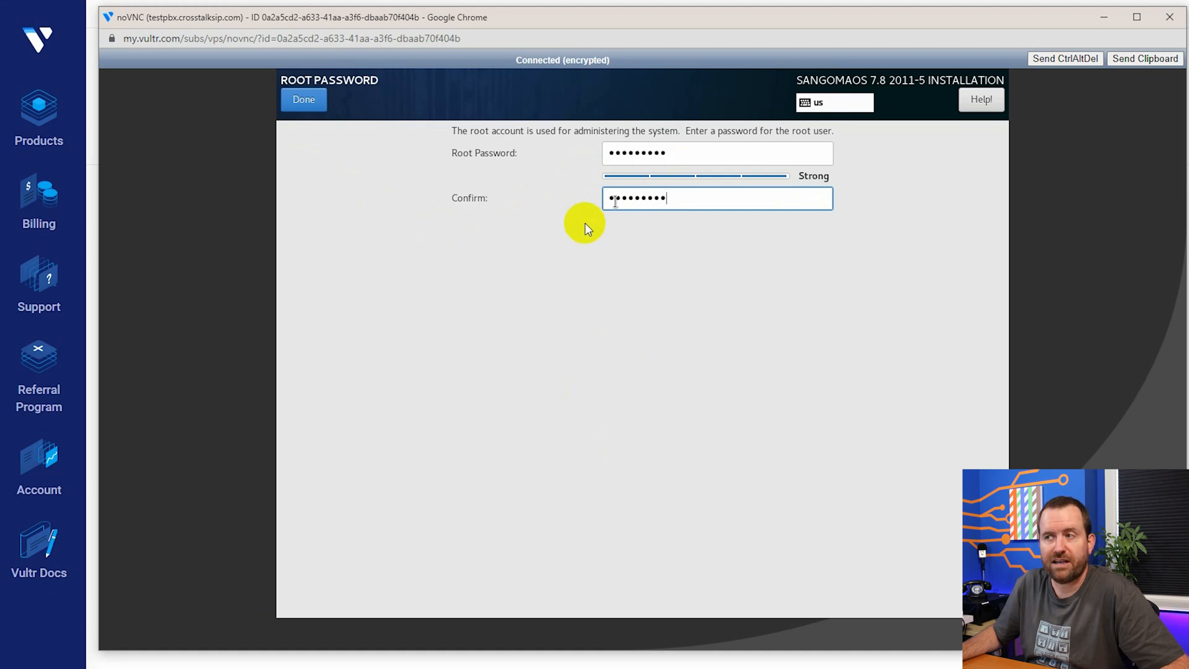
{"action": "left_click", "coordinate": [304, 99]}
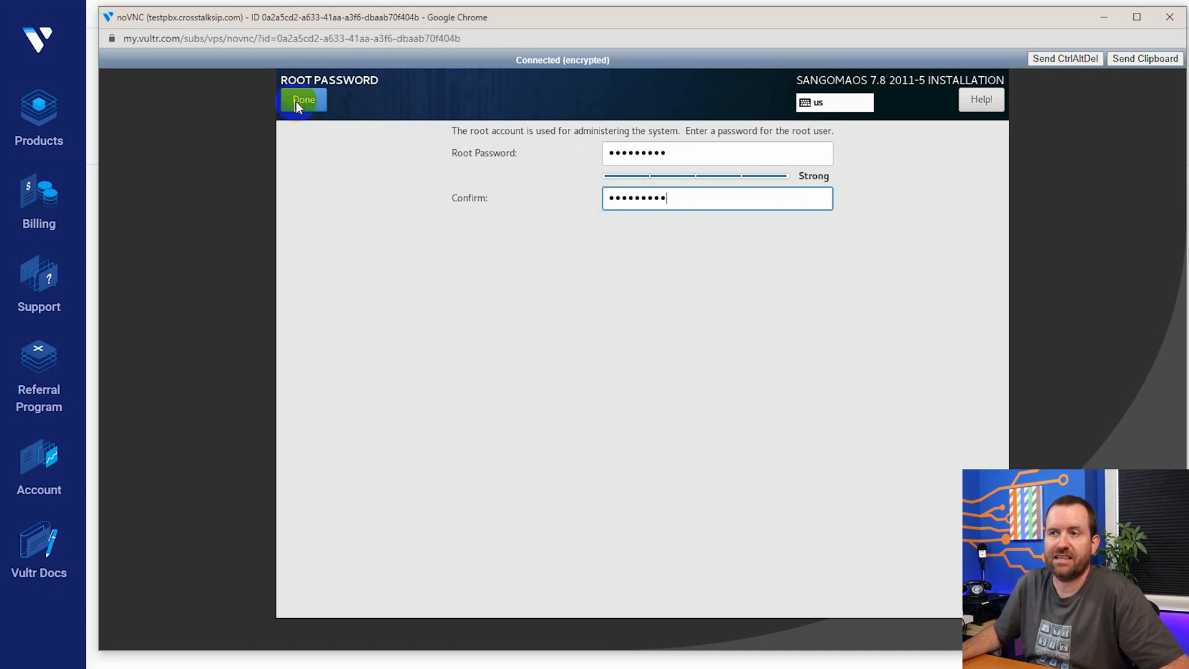
{"action": "left_click", "coordinate": [303, 99]}
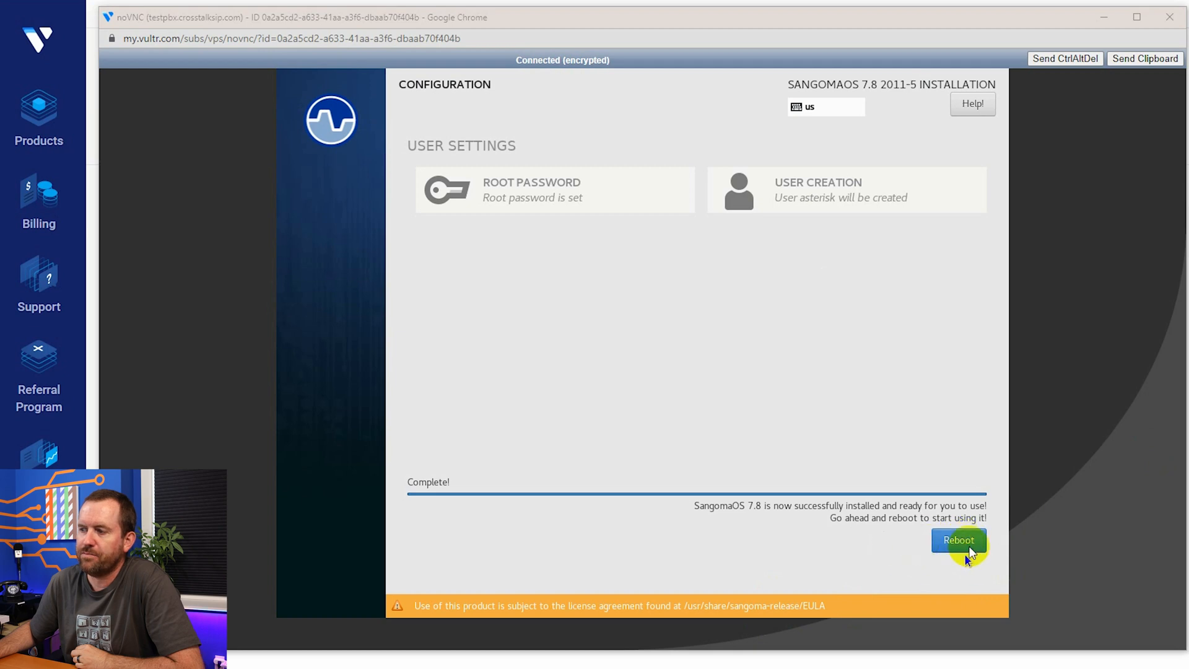
{"action": "mouse_move", "coordinate": [912, 545]}
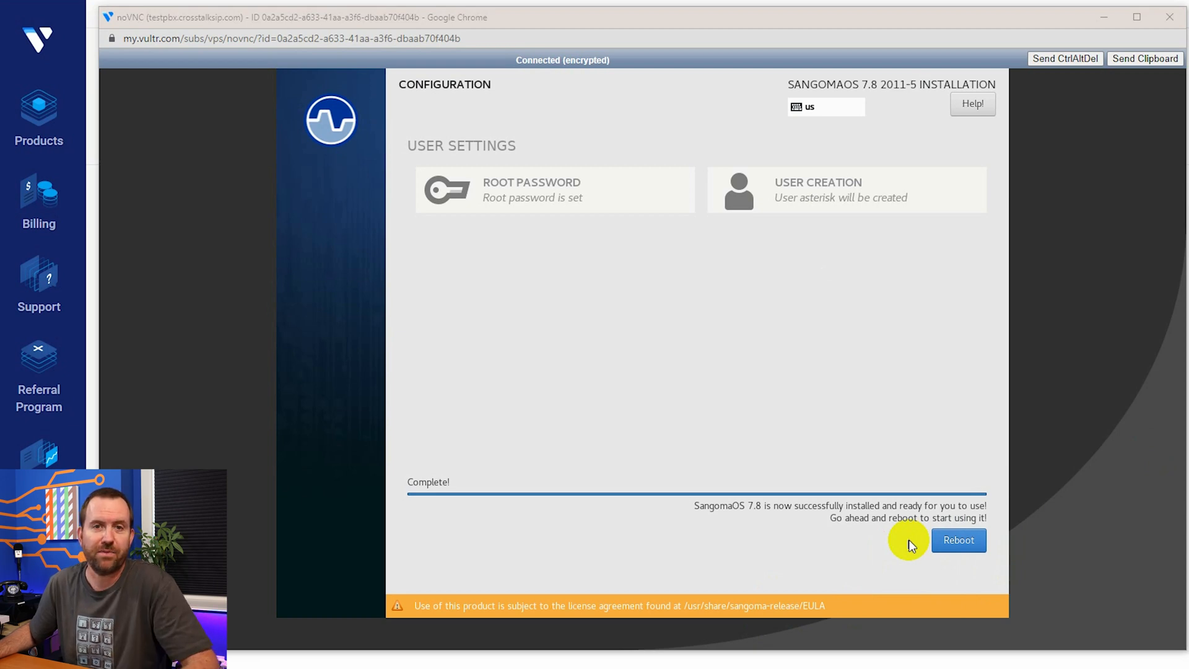
{"action": "mouse_move", "coordinate": [521, 78]}
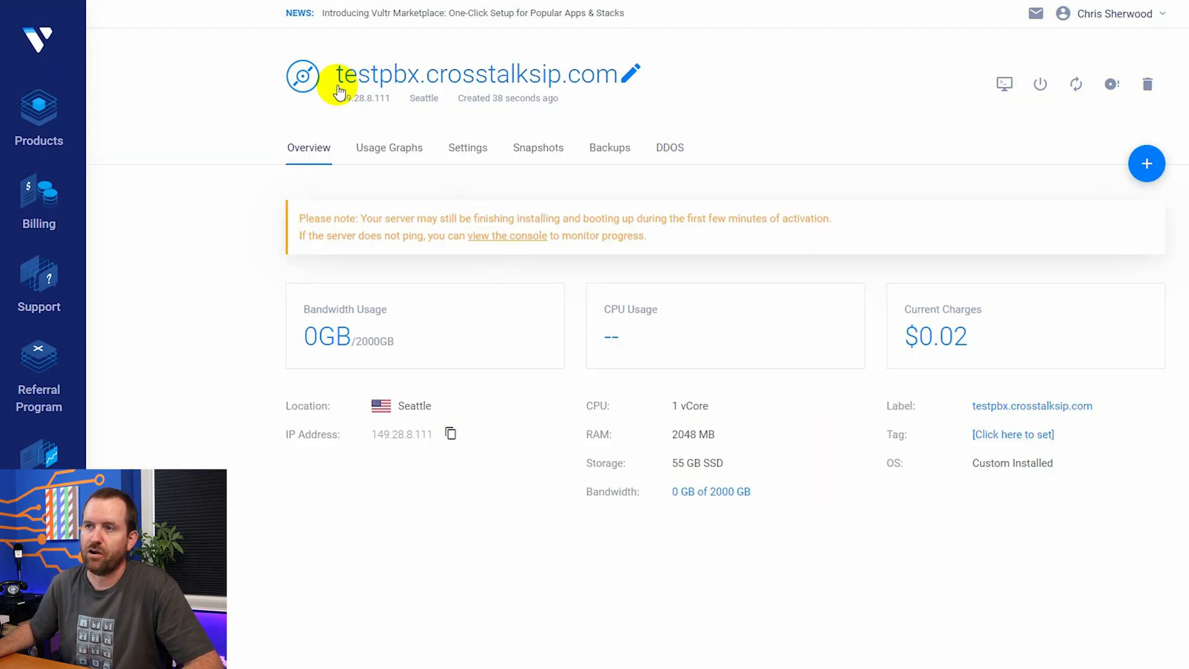
{"action": "mouse_move", "coordinate": [681, 96]}
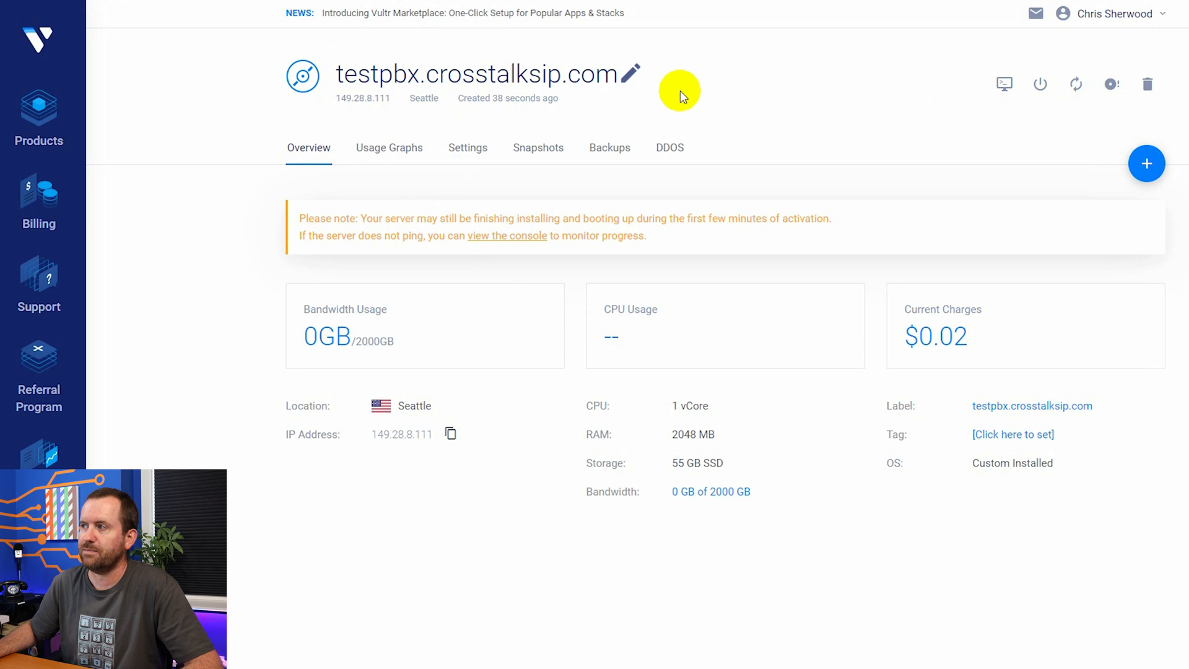
{"action": "mouse_move", "coordinate": [469, 147]}
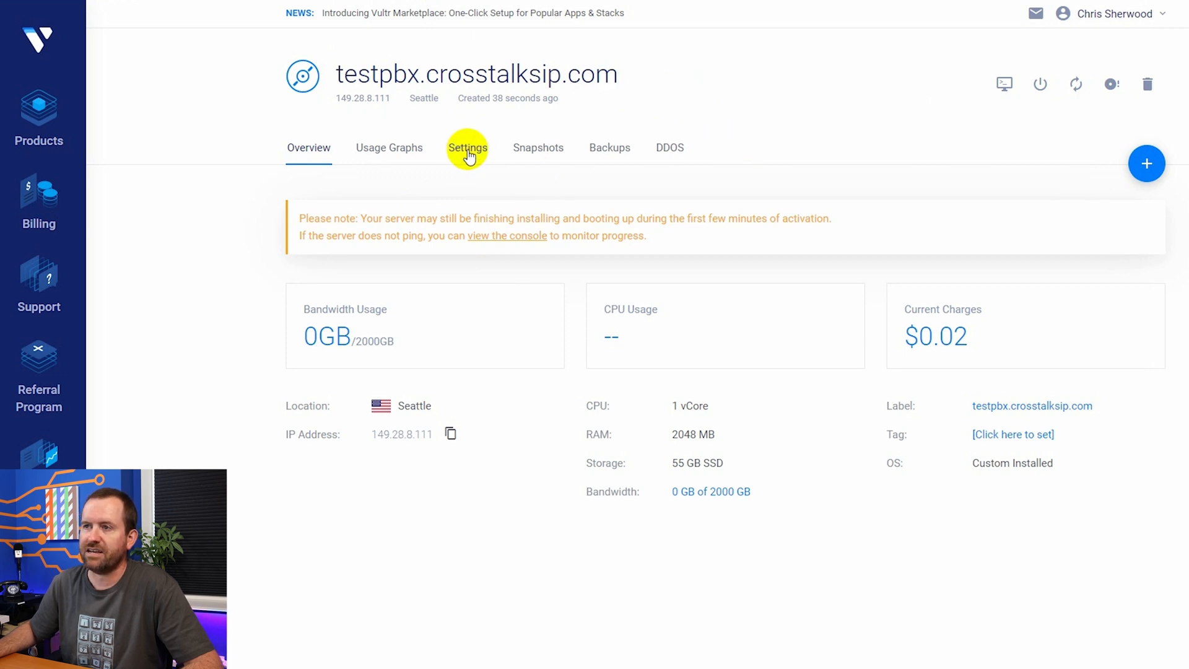
Remove the attached FreePBX ISO under Settings > Custom ISO so the server boots from disk
{"action": "left_click", "coordinate": [467, 147]}
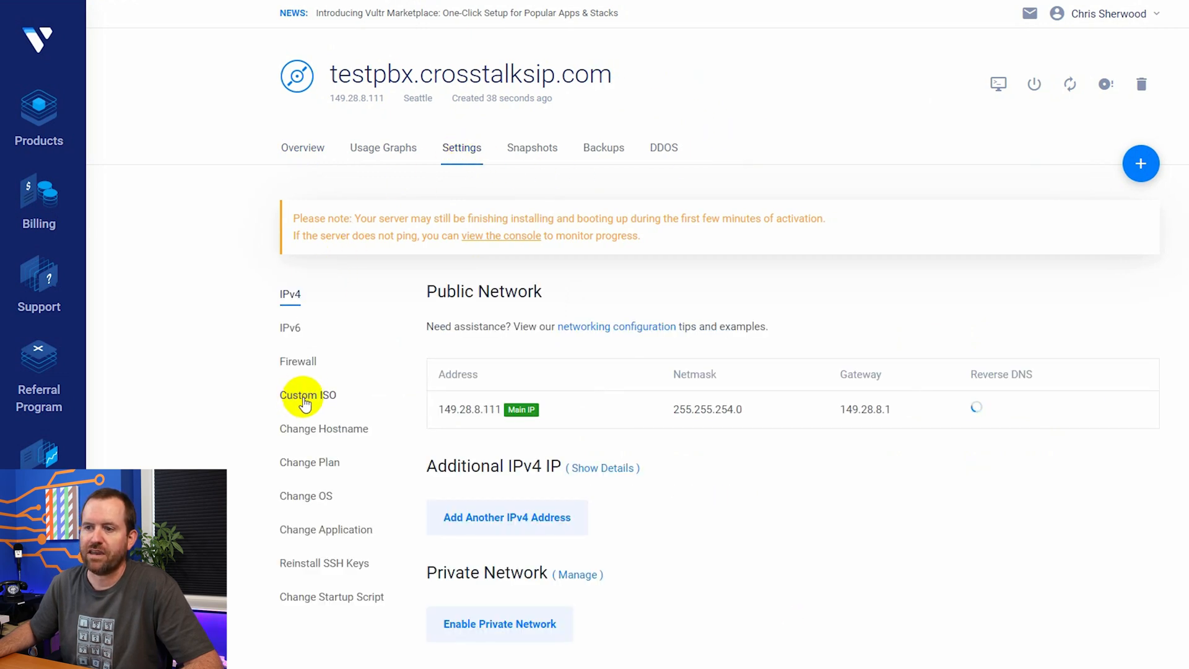
{"action": "left_click", "coordinate": [308, 395]}
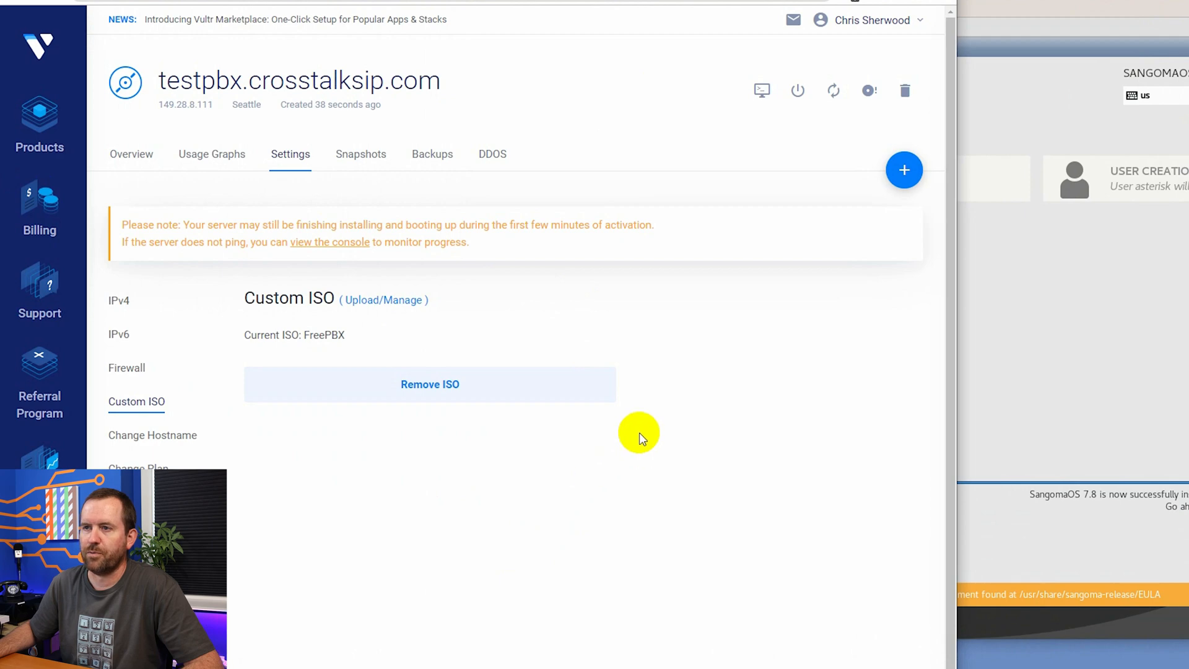
{"action": "mouse_move", "coordinate": [401, 390]}
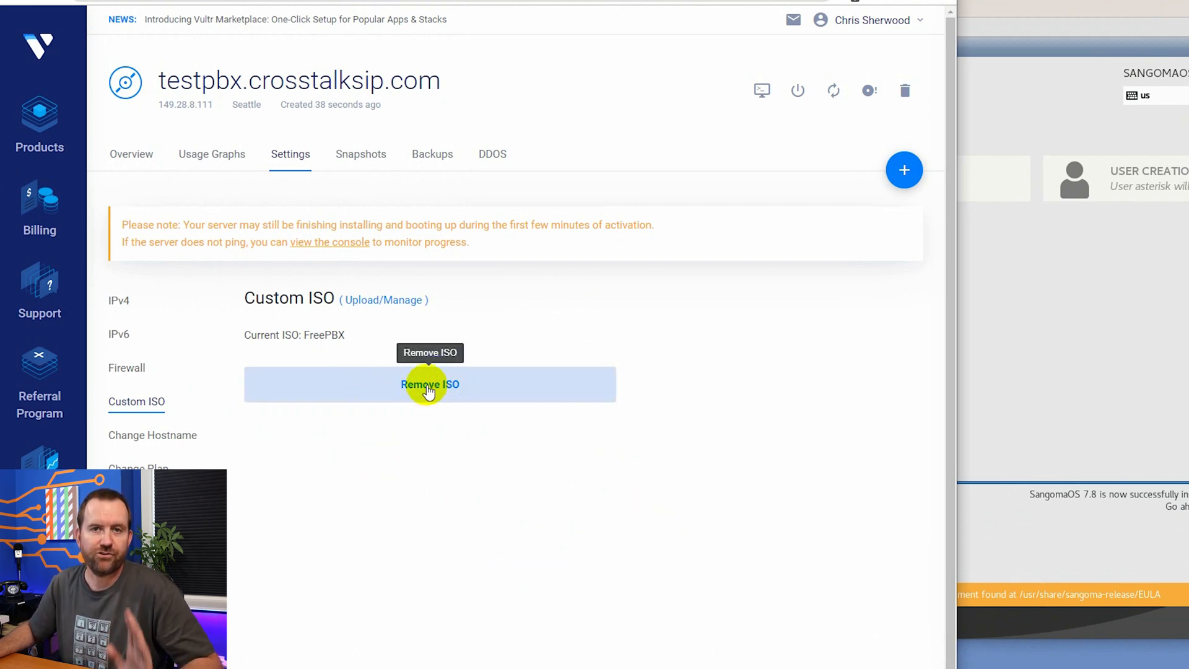
{"action": "mouse_move", "coordinate": [1103, 340]}
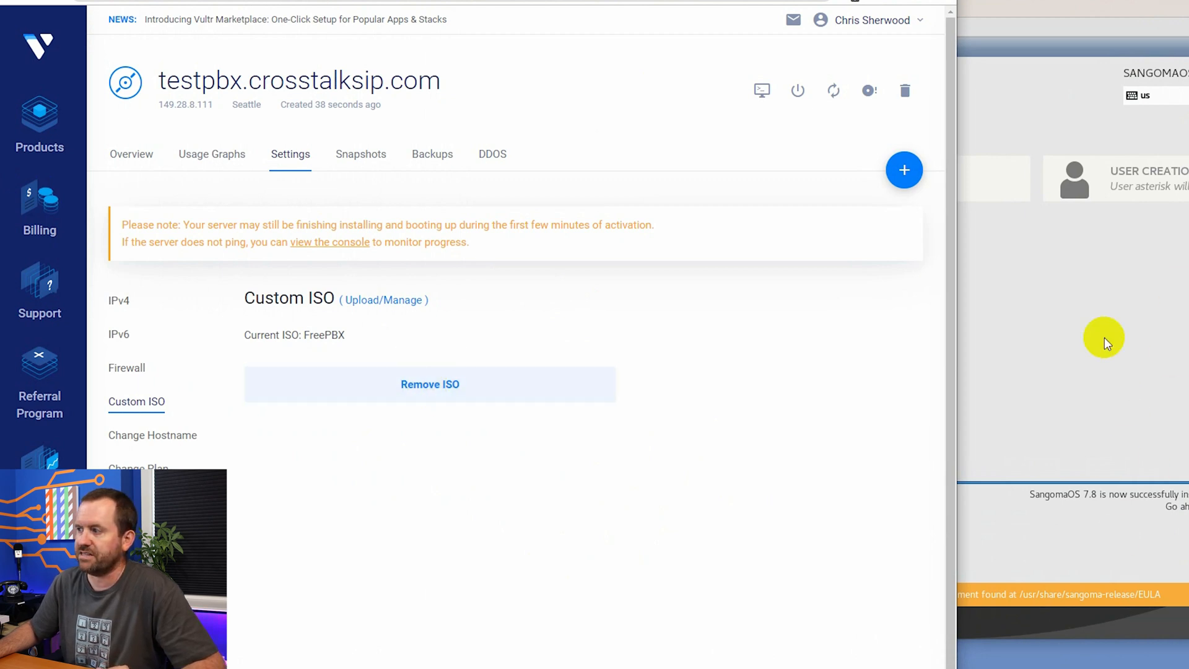
{"action": "mouse_move", "coordinate": [428, 384]}
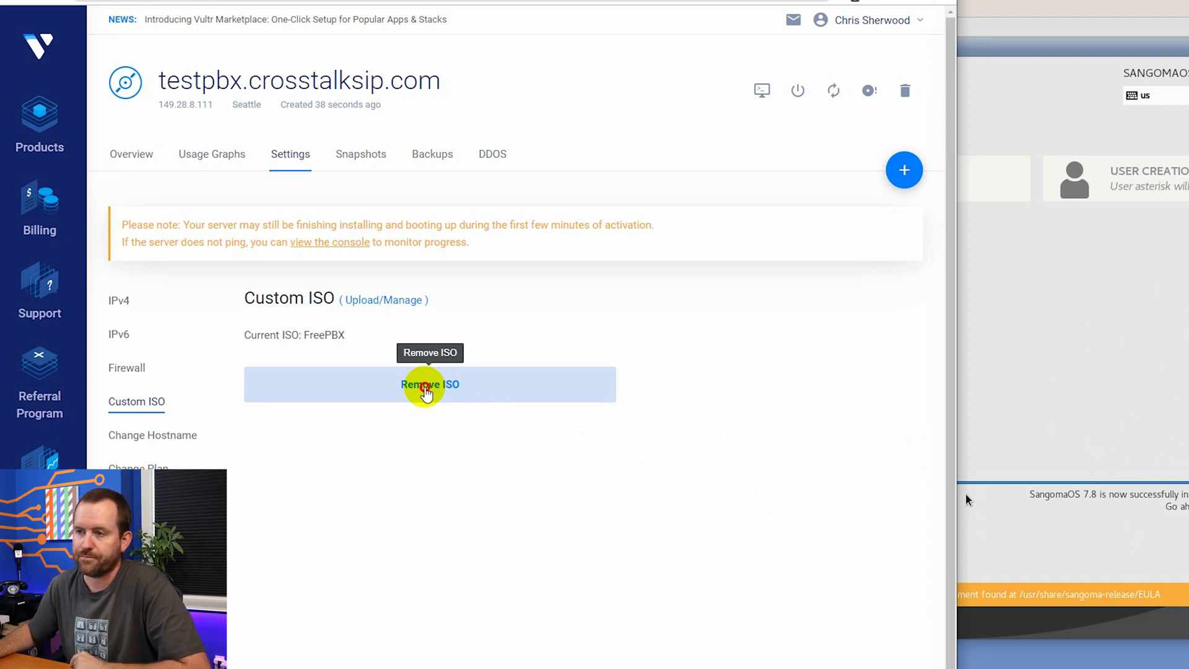
{"action": "left_click", "coordinate": [430, 384]}
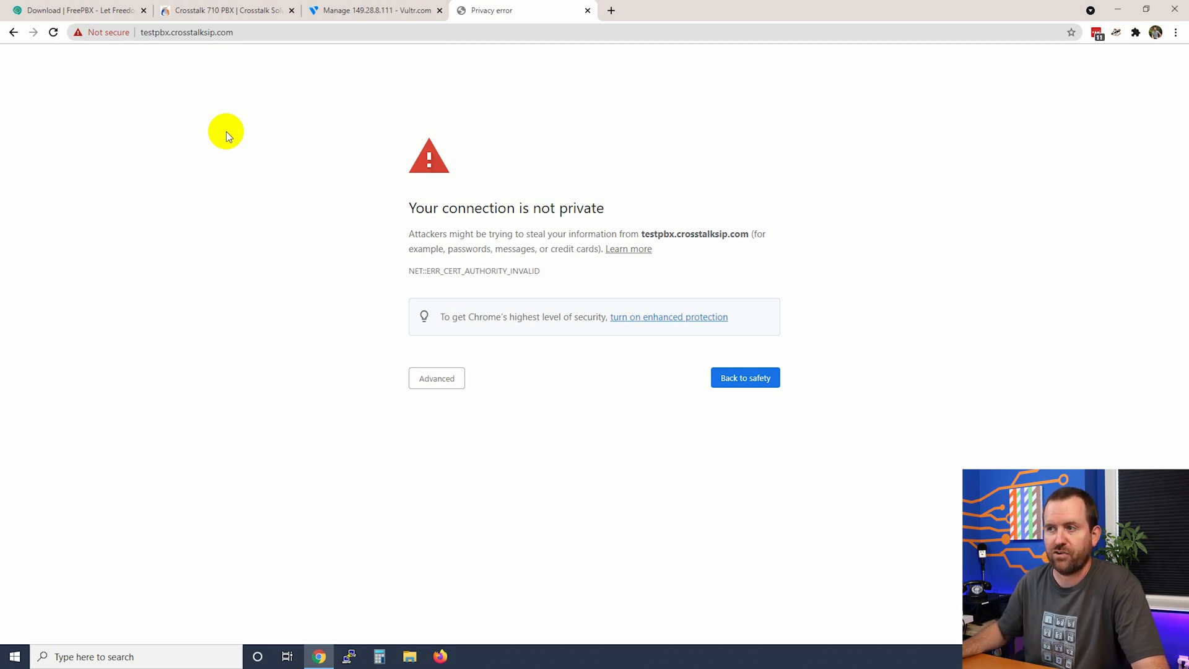
{"action": "mouse_move", "coordinate": [678, 575]}
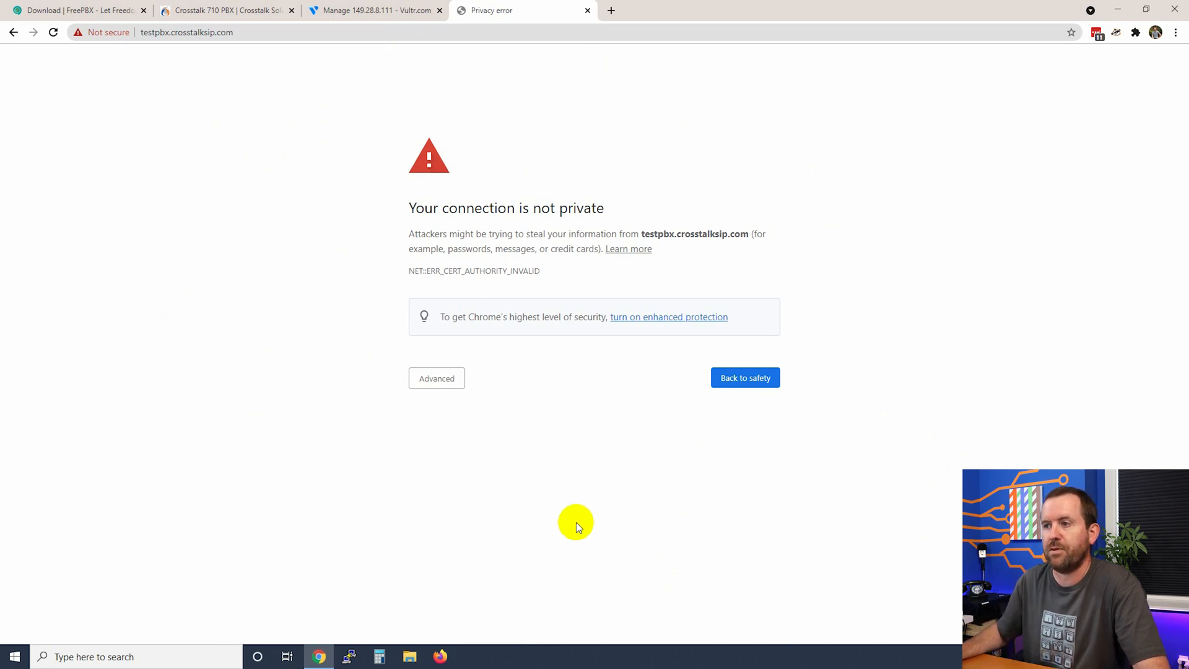
Proceed past the certificate warning via Advanced to reach testpbx.crosstalksip.com's FreePBX setup
{"action": "left_click", "coordinate": [436, 378]}
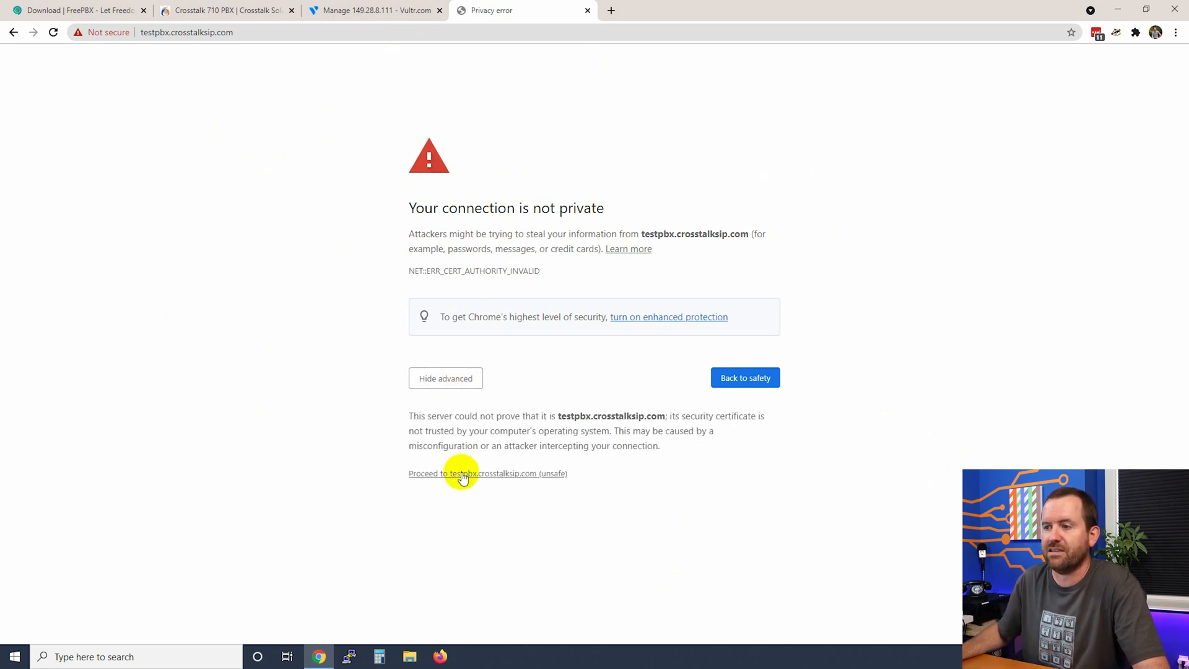
{"action": "left_click", "coordinate": [463, 474]}
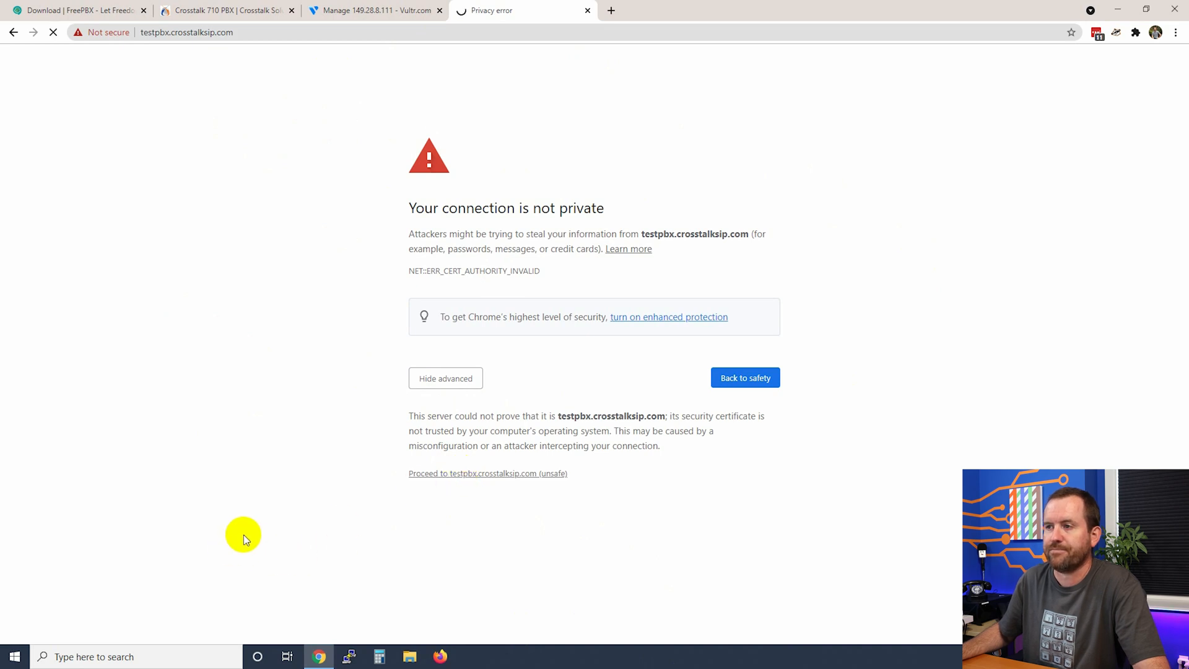
{"action": "left_click", "coordinate": [488, 473]}
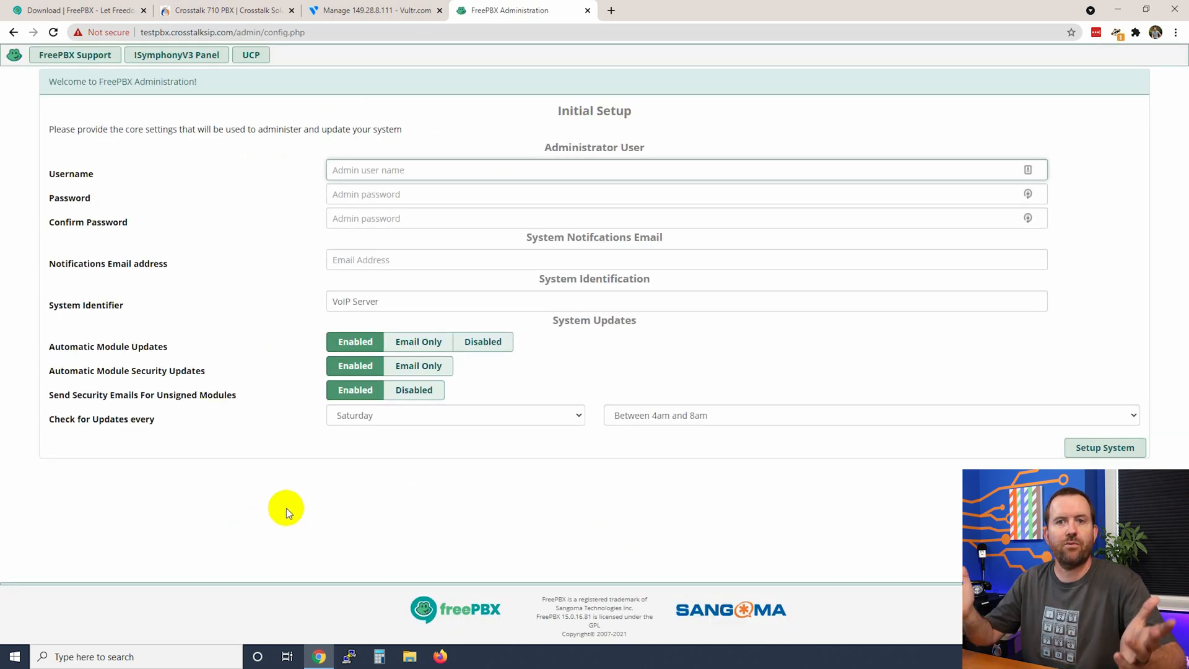